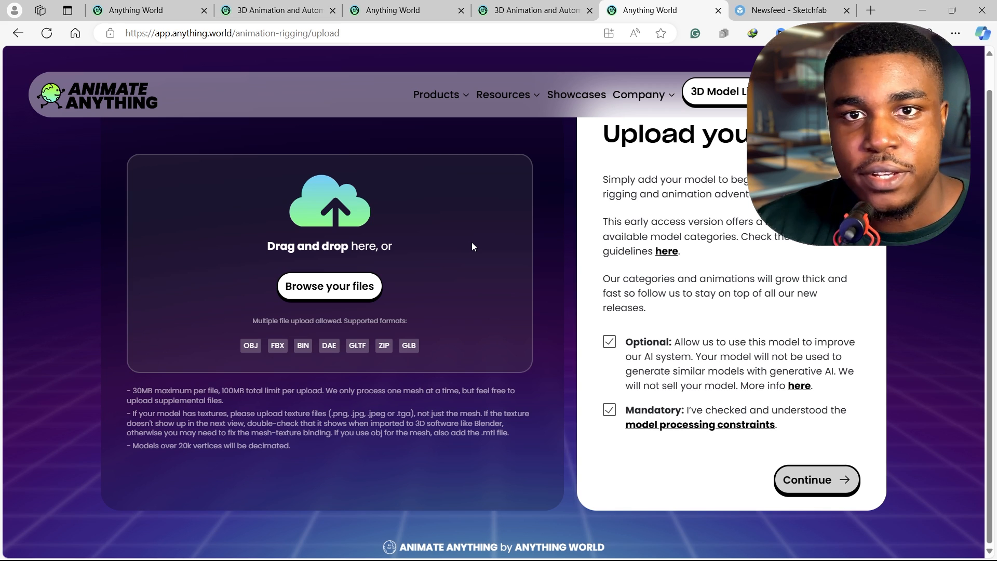
mouse_move(469, 265)
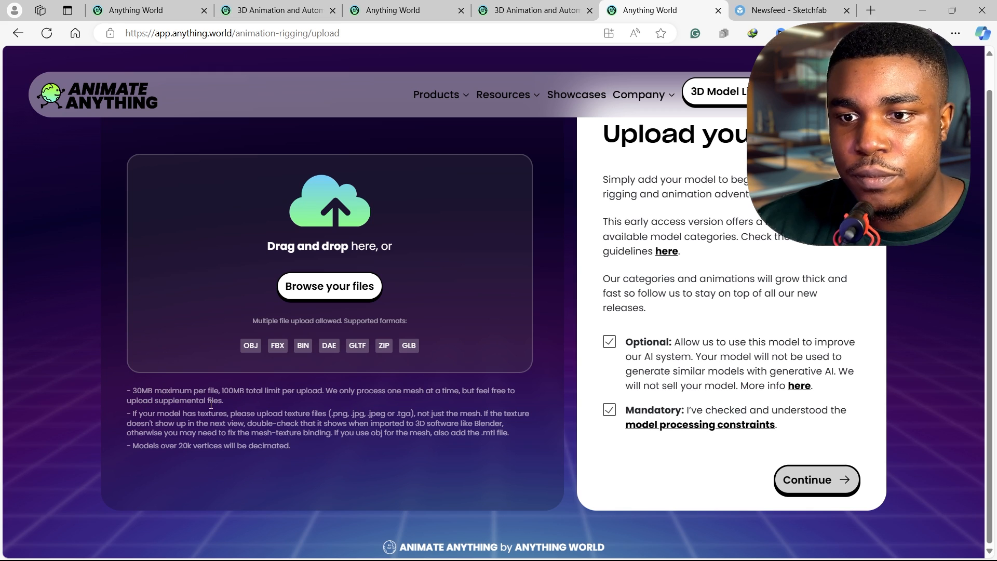
mouse_move(326, 421)
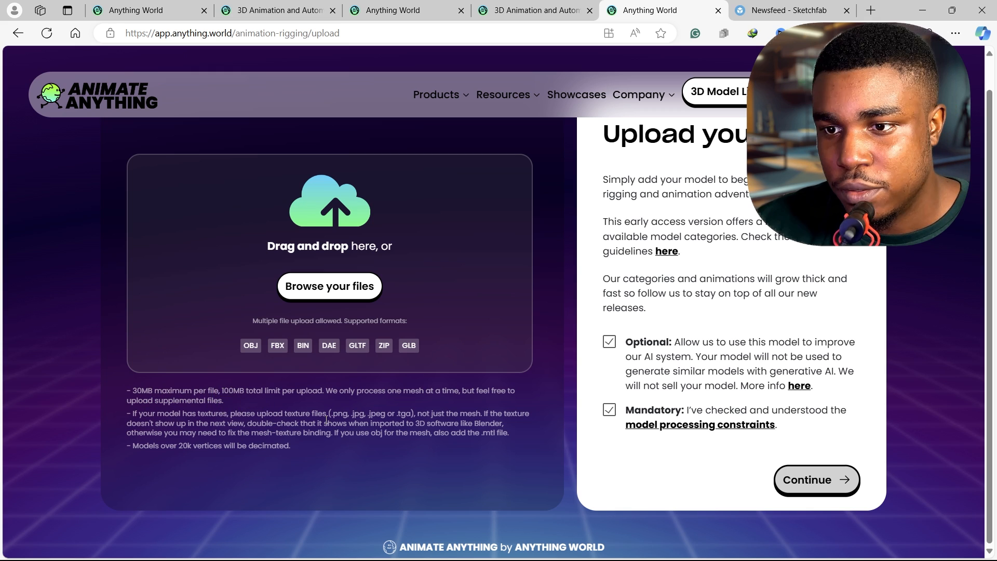
mouse_move(478, 402)
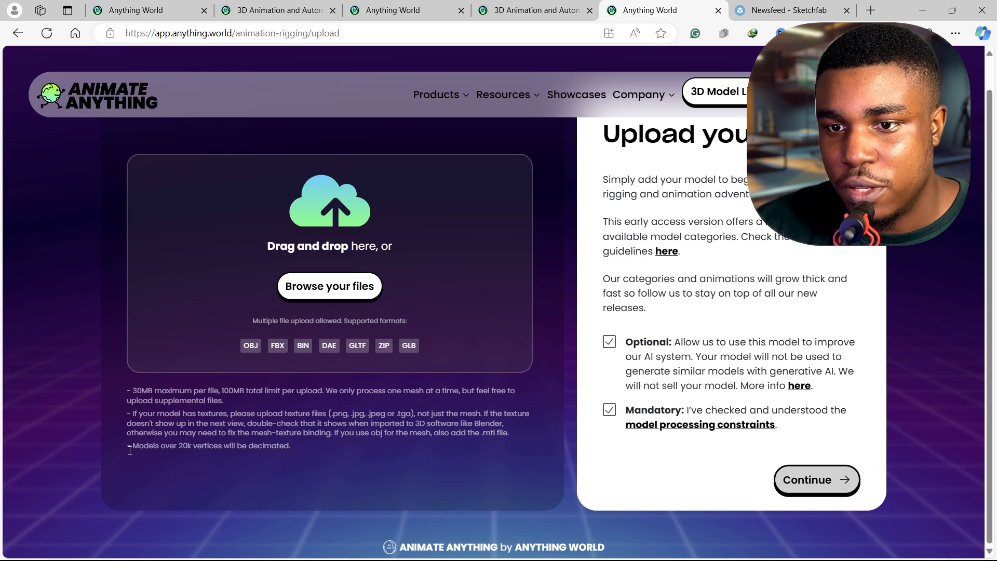
mouse_move(249, 457)
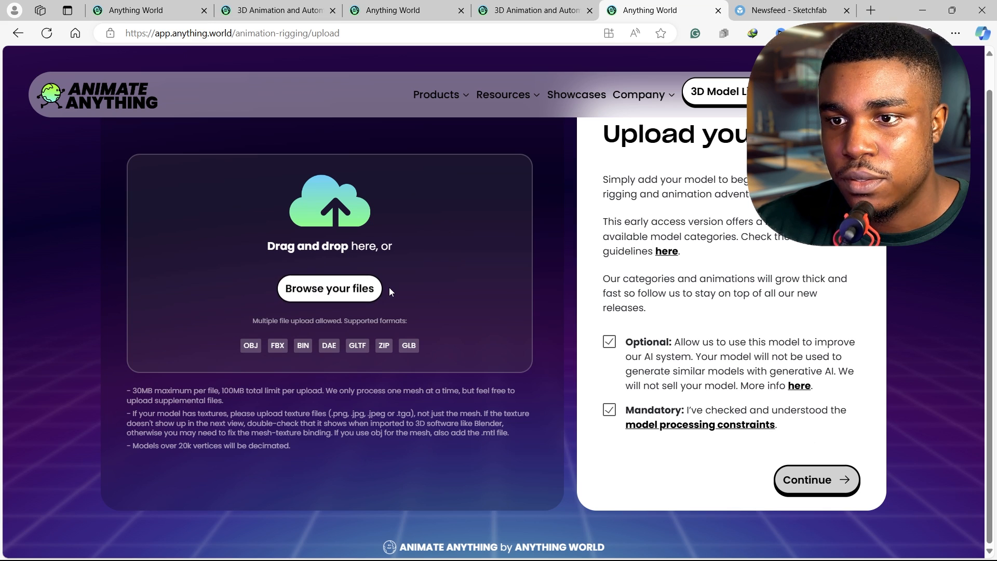
Browse to the Downloads cat folder holding MOD_Cat_01.obj and TEX_Cat_01.png
click(329, 288)
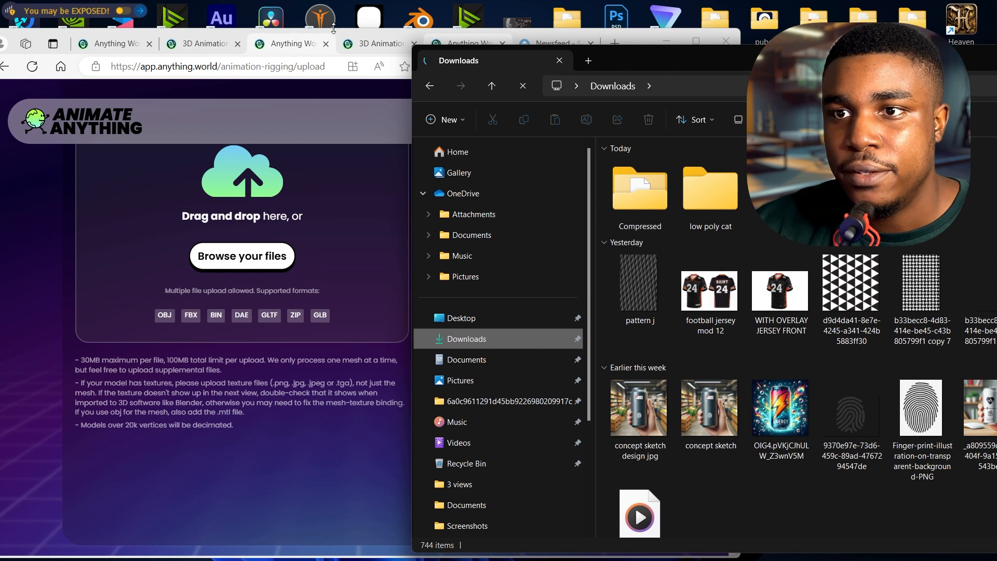
click(553, 43)
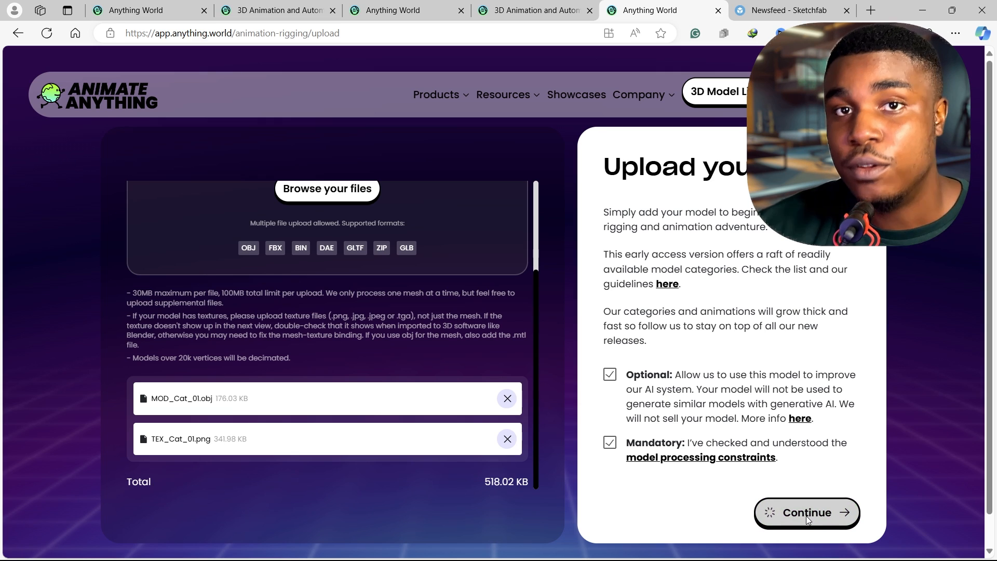
Submit the uploaded cat mesh and texture for preprocessing
click(806, 512)
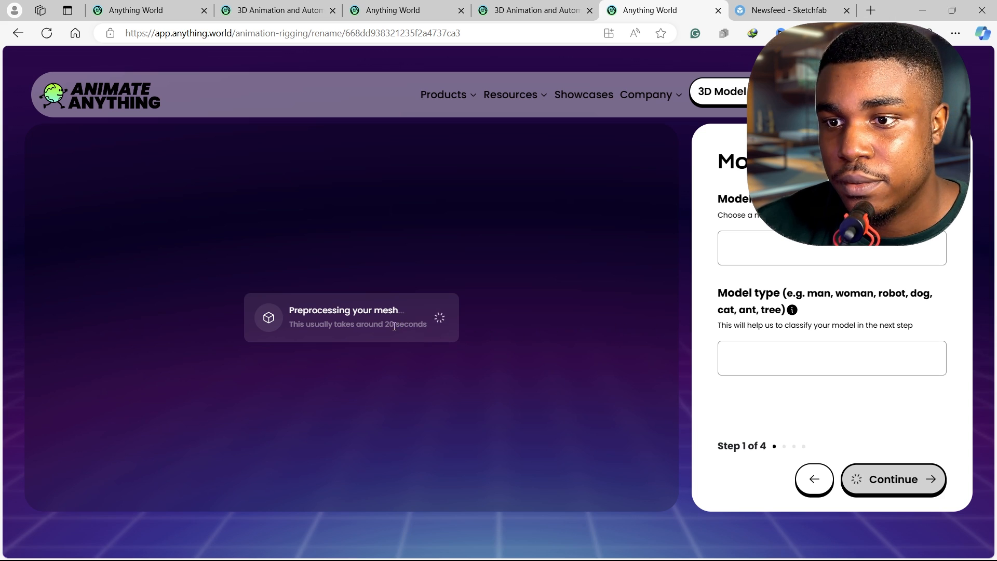
mouse_move(291, 353)
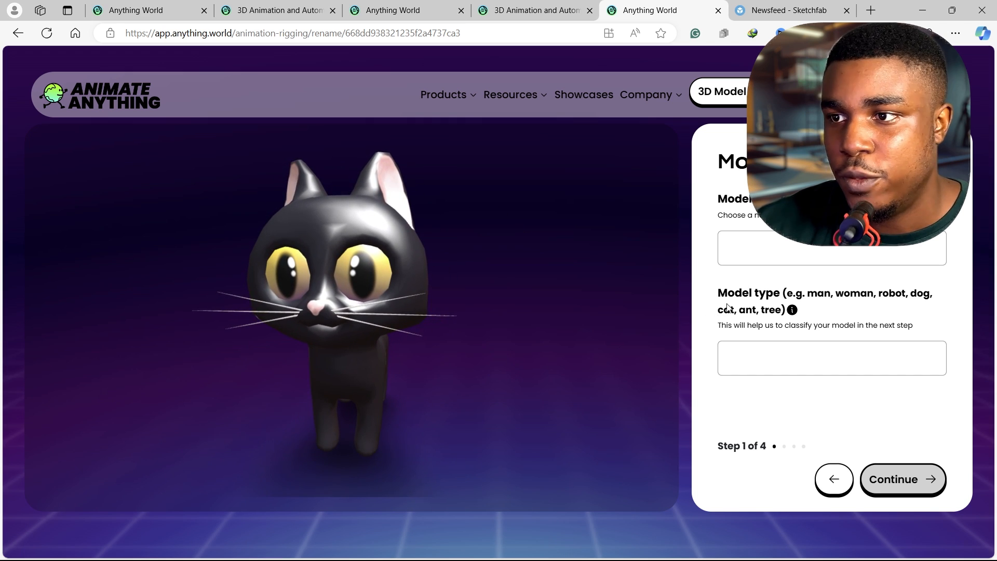
Enter model name 'blender cat' and model type 'cat'
click(831, 247)
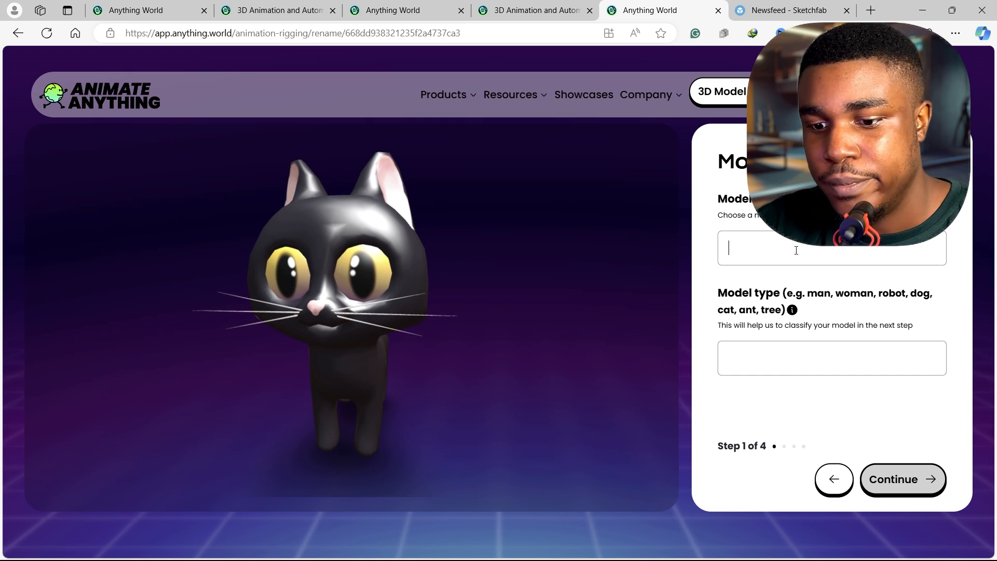
text(blend)
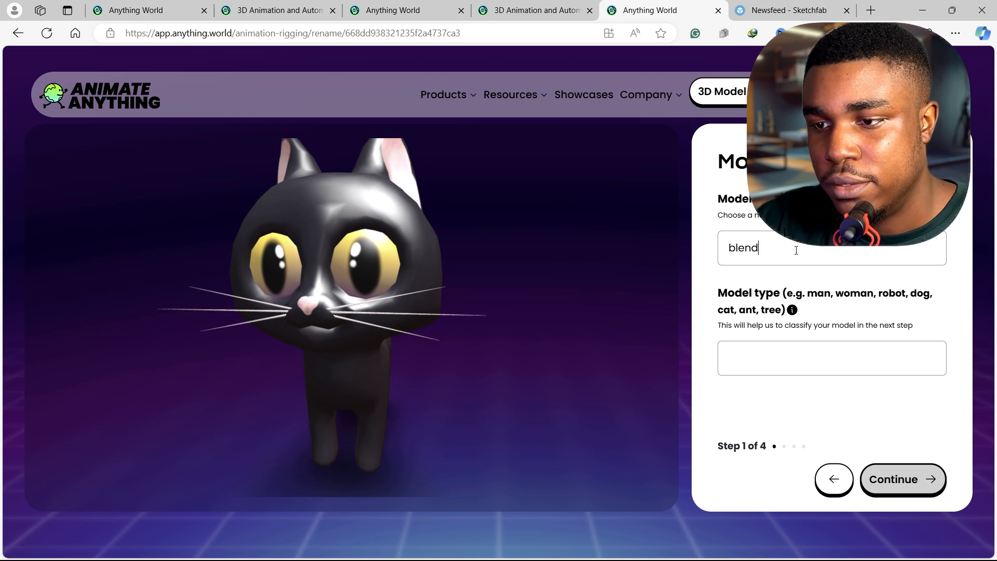
text(er cat)
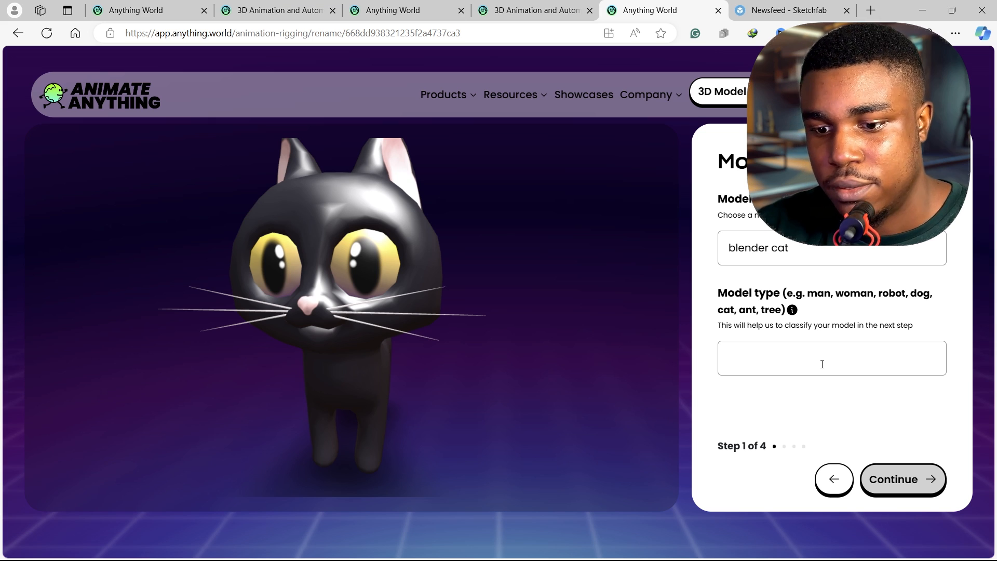
text(cat)
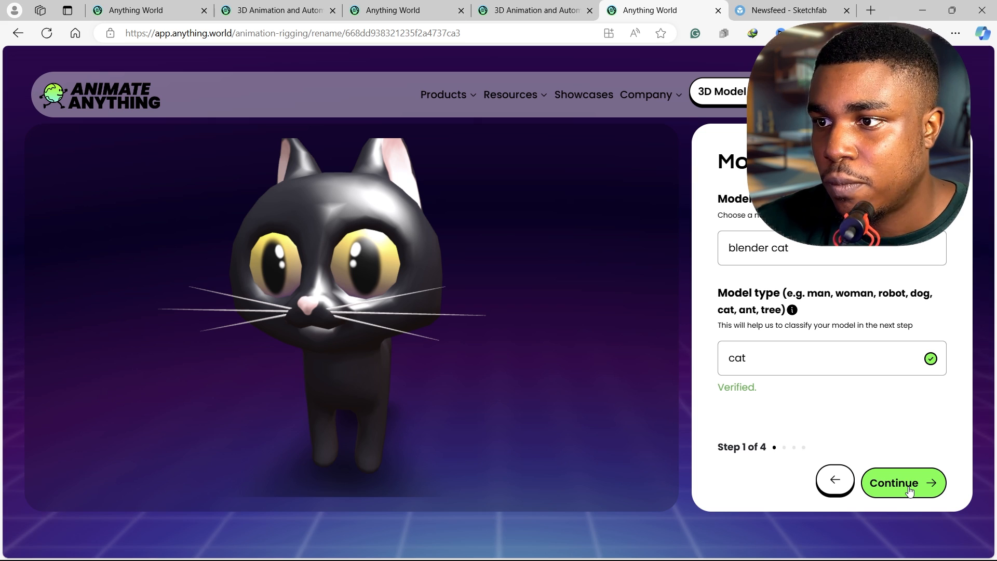
Continue to the category check classifying the cat as Quadruped, Canine & Feline
click(902, 482)
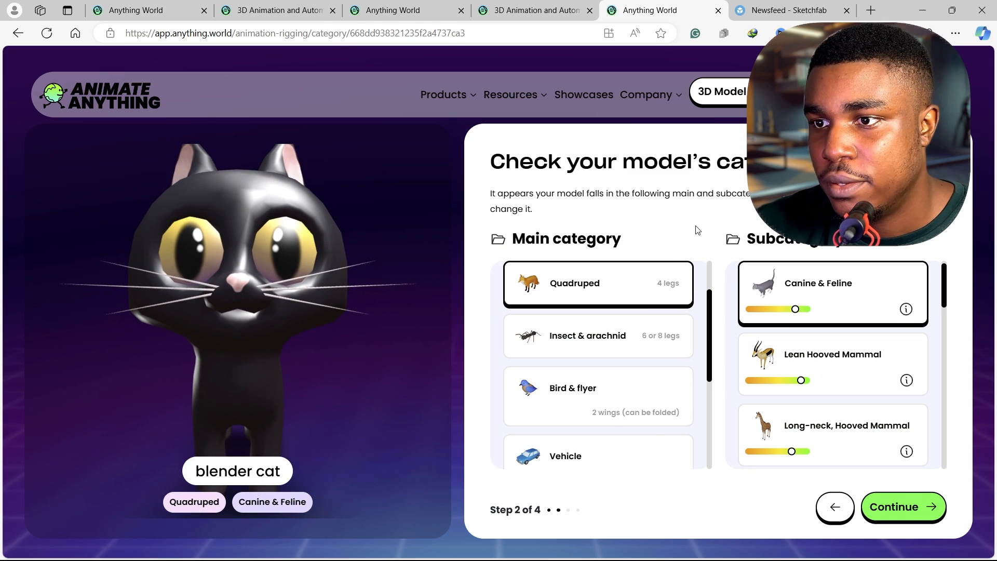
mouse_move(548, 299)
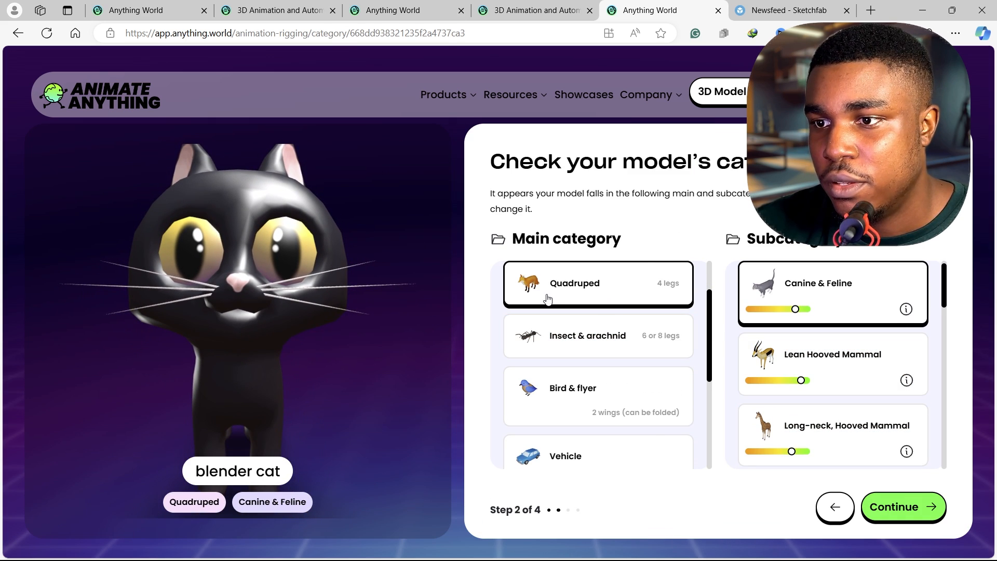
mouse_move(707, 243)
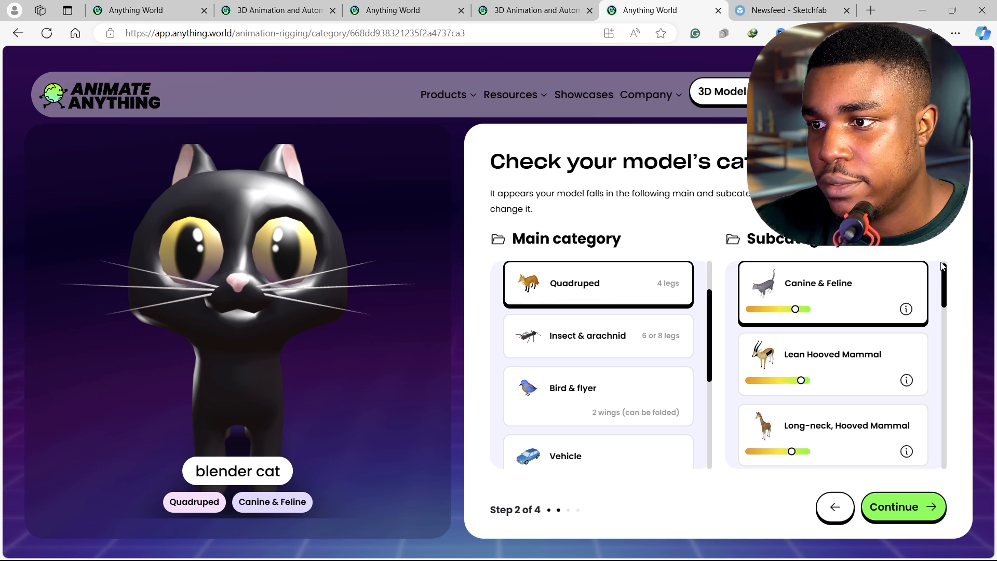
mouse_move(870, 294)
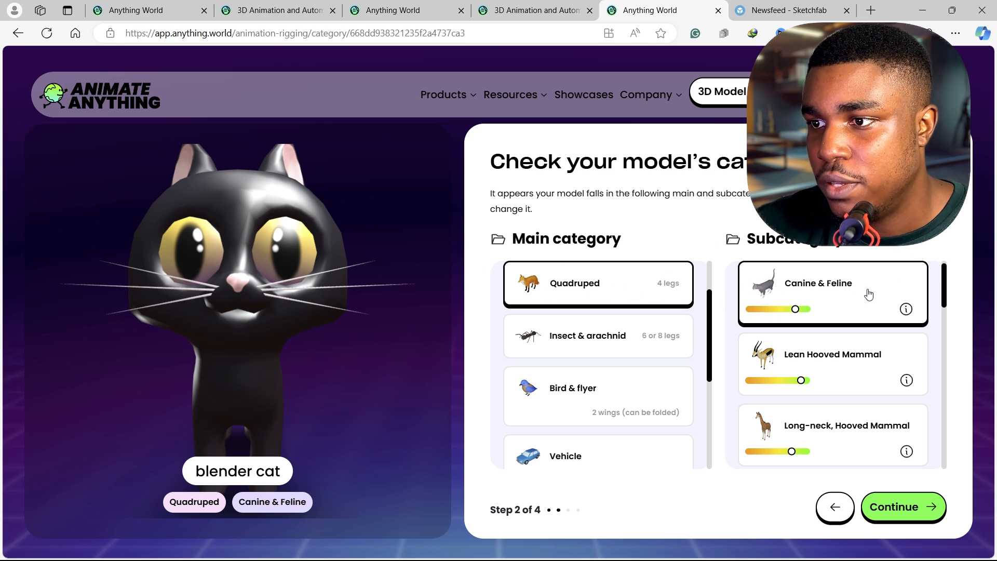
mouse_move(886, 300)
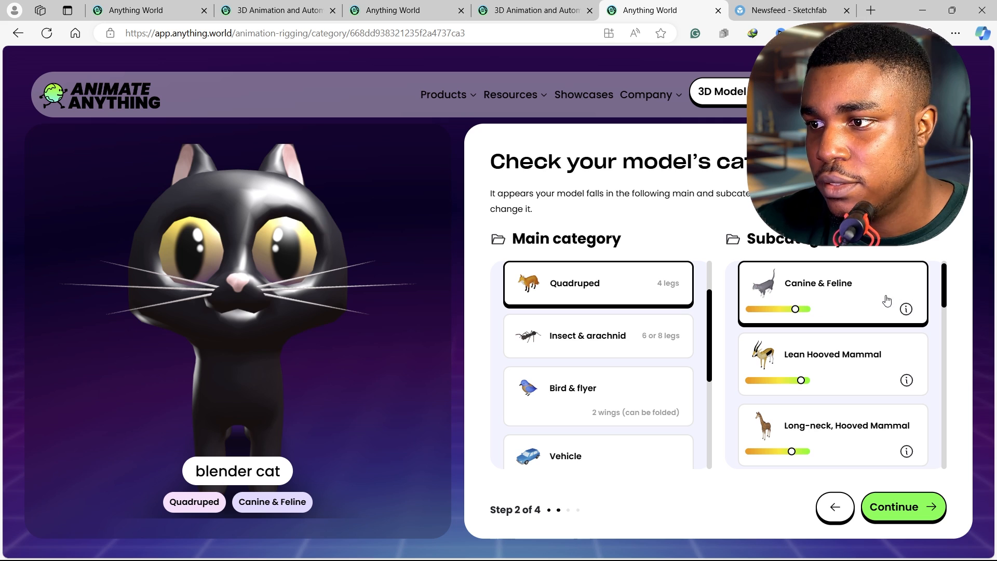
mouse_move(585, 284)
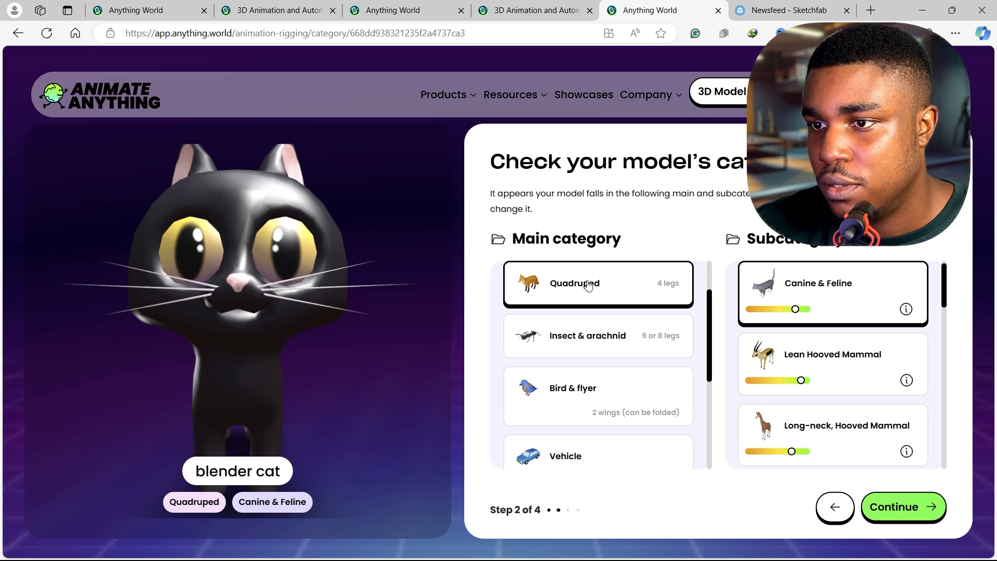
mouse_move(947, 494)
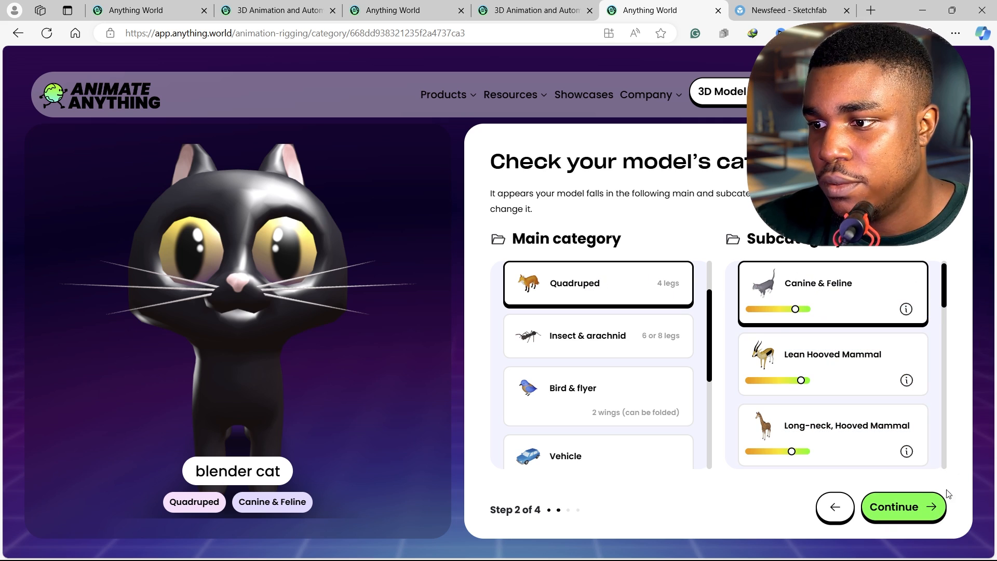
Accept the suggested categories, mark the cat symmetrical and confirm its orientation
click(902, 507)
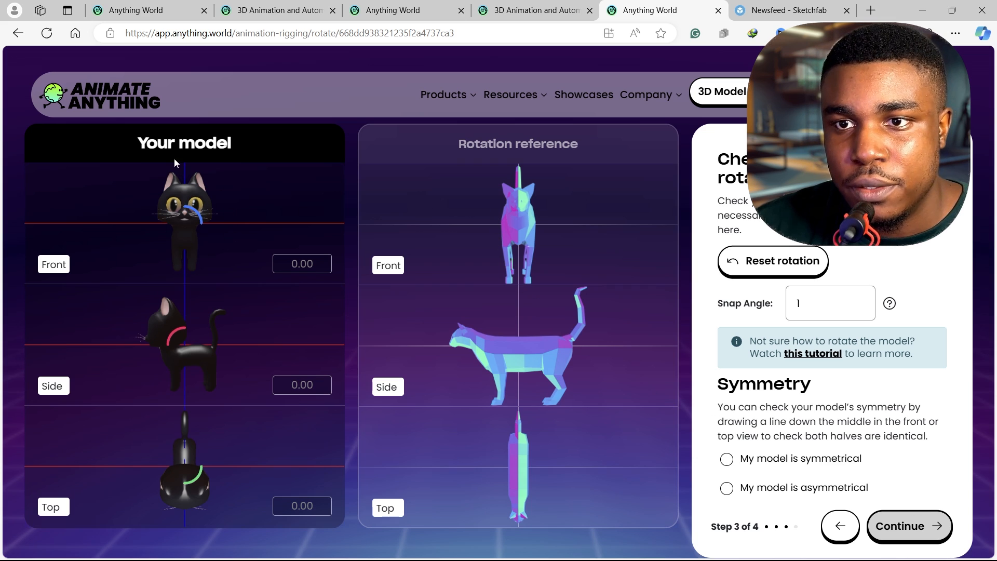
mouse_move(524, 146)
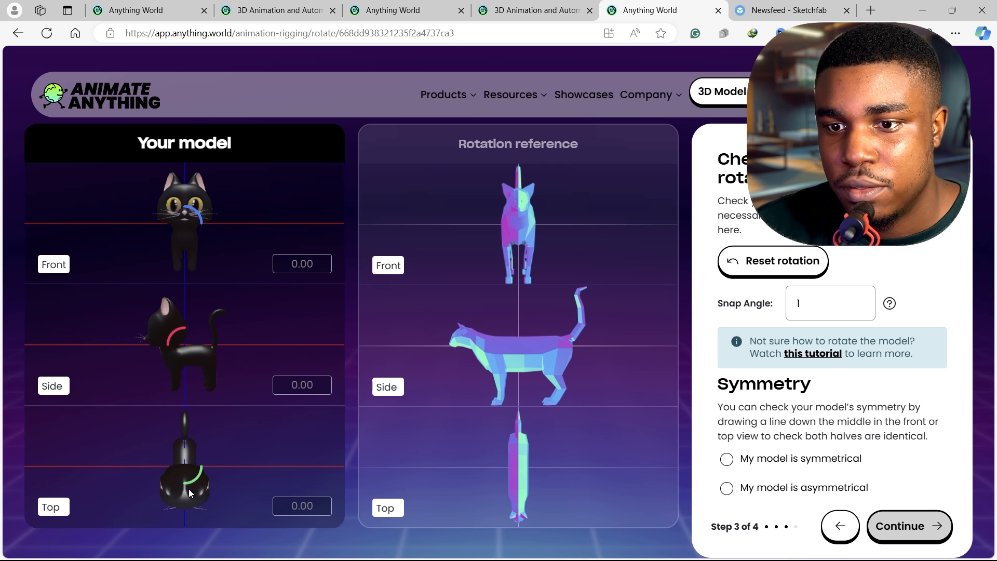
mouse_move(814, 251)
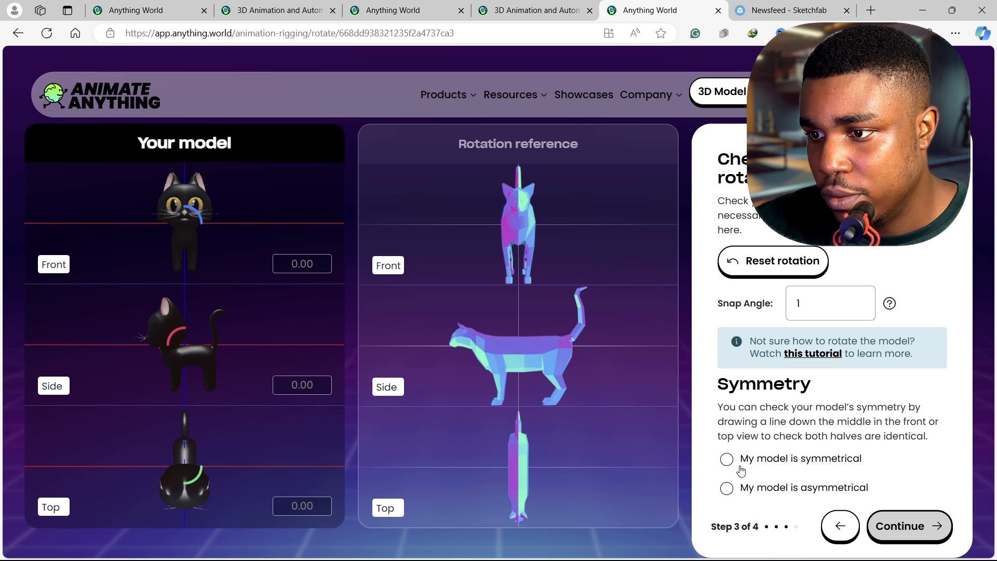
click(726, 458)
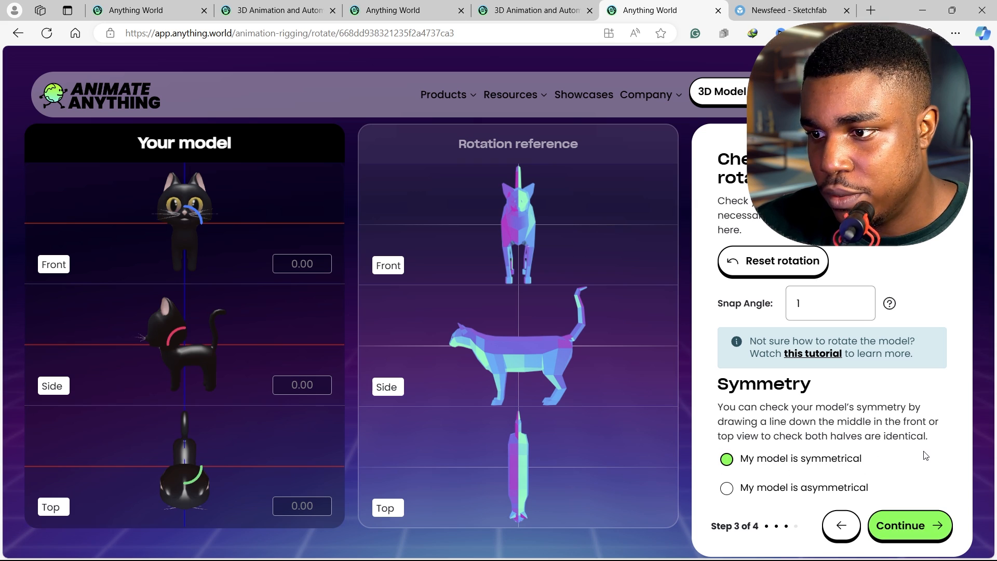
mouse_move(910, 528)
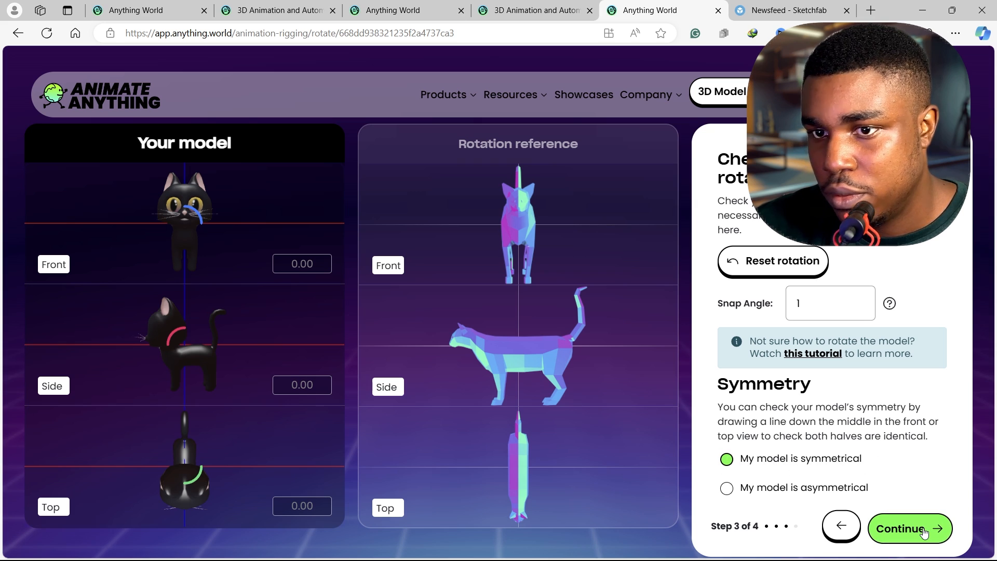
click(909, 527)
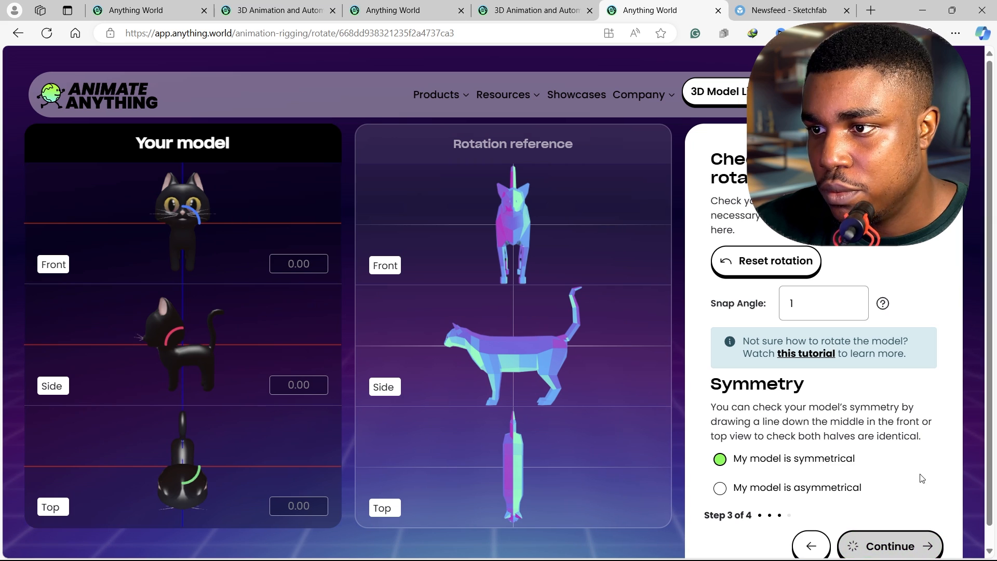
Start auto-rigging so the cat's mesh begins processing
click(890, 545)
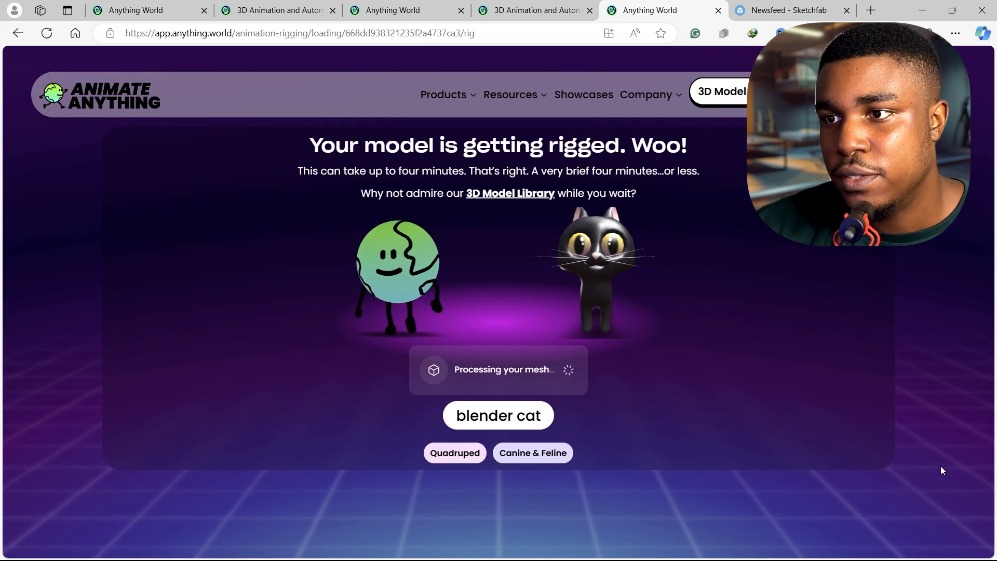
mouse_move(801, 369)
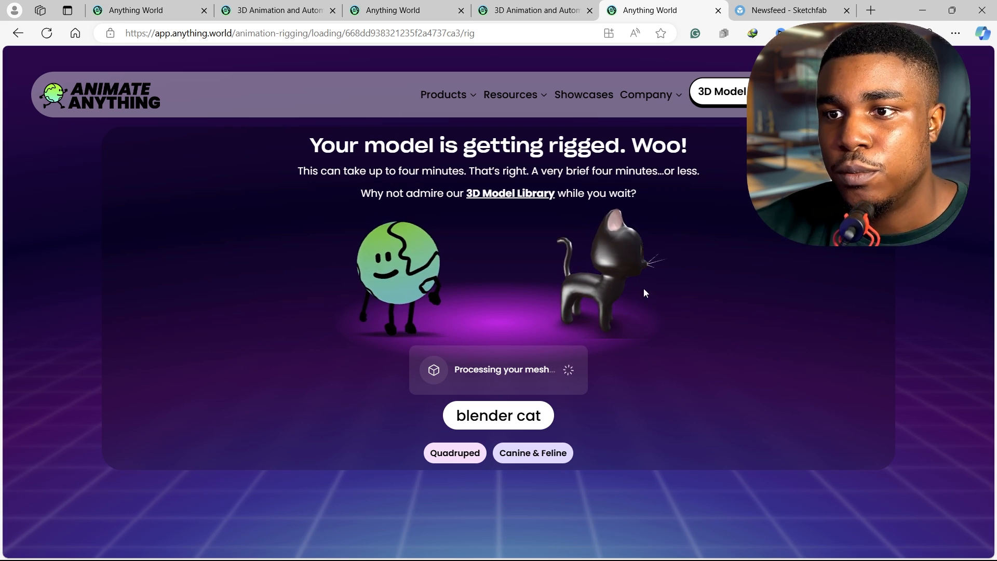
mouse_move(620, 242)
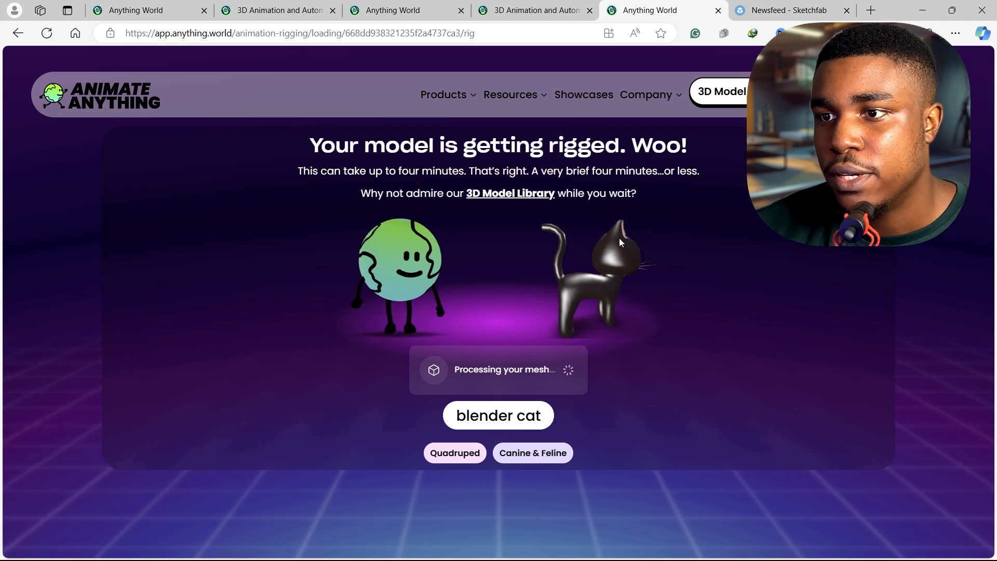
mouse_move(666, 187)
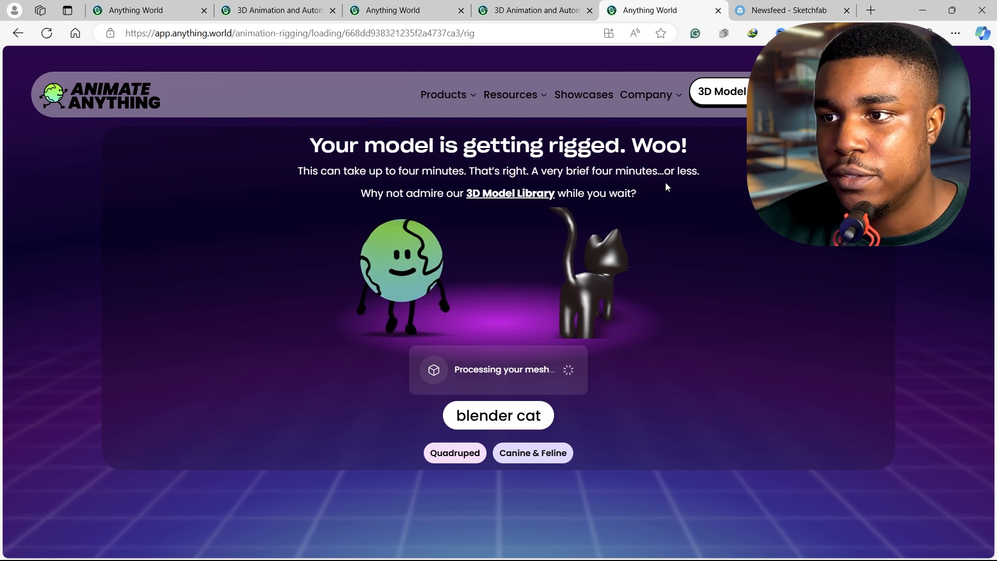
mouse_move(438, 216)
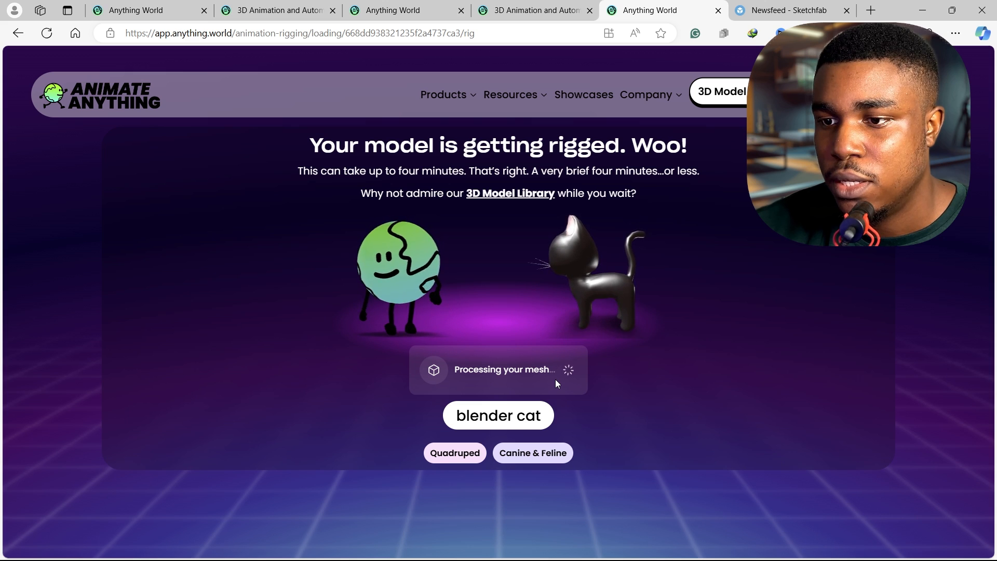
mouse_move(680, 338)
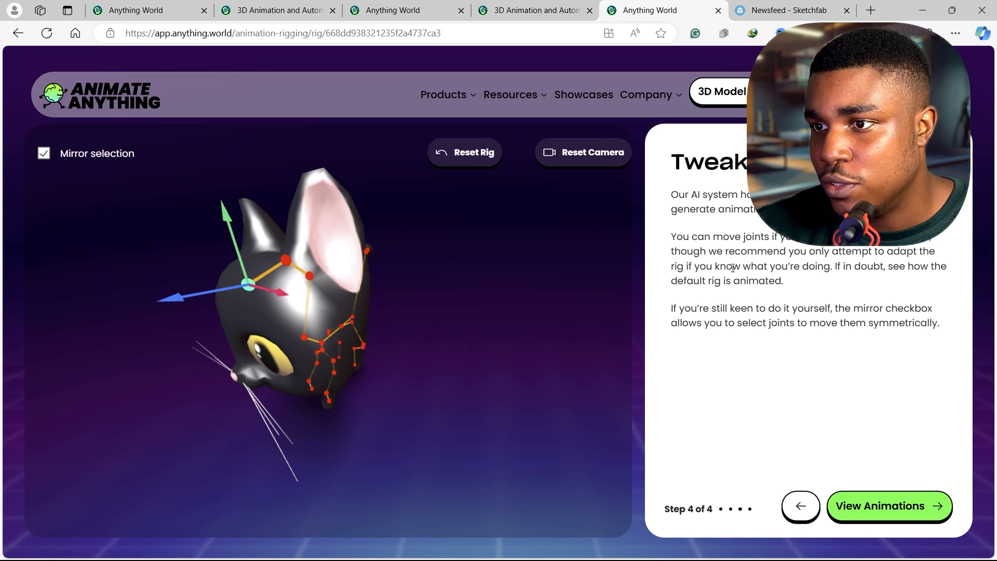
mouse_move(814, 260)
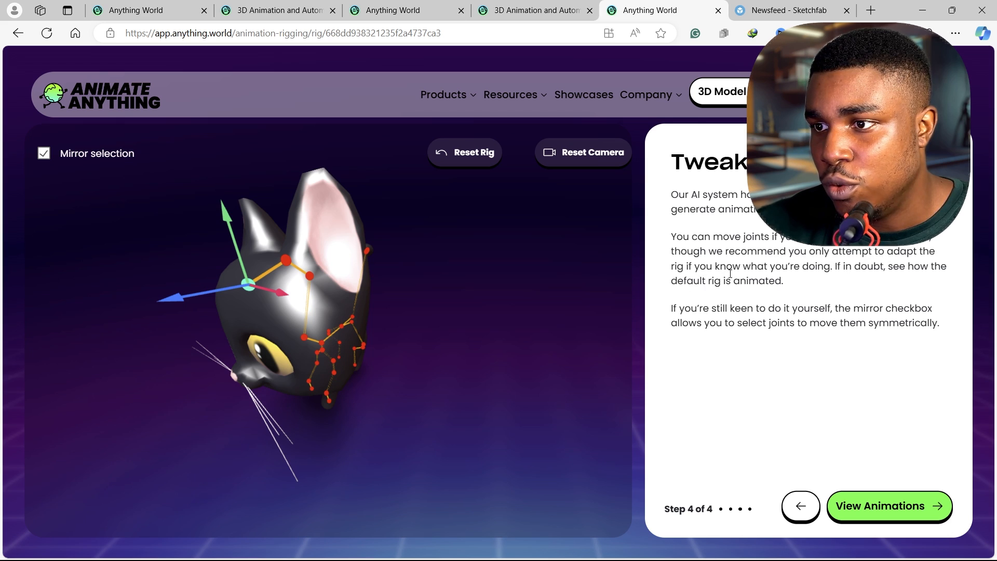
mouse_move(876, 279)
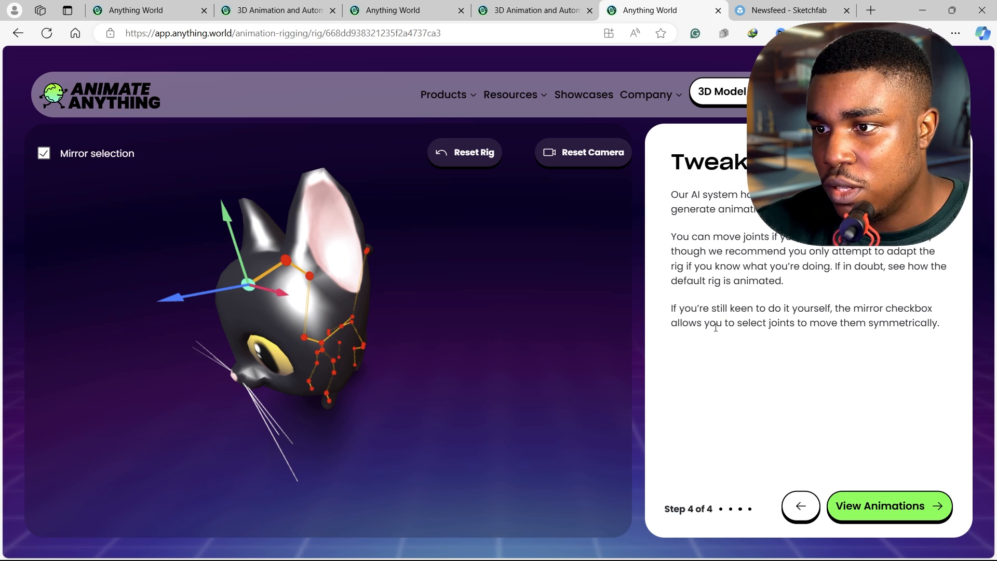
mouse_move(836, 335)
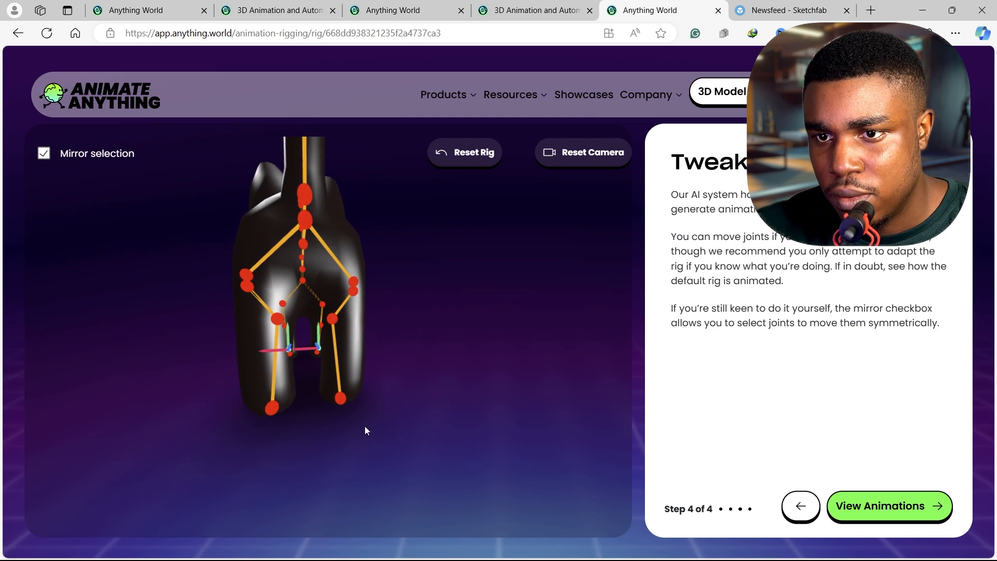
Inspect the generated skeleton's joint markers at the Tweak rig step
click(279, 320)
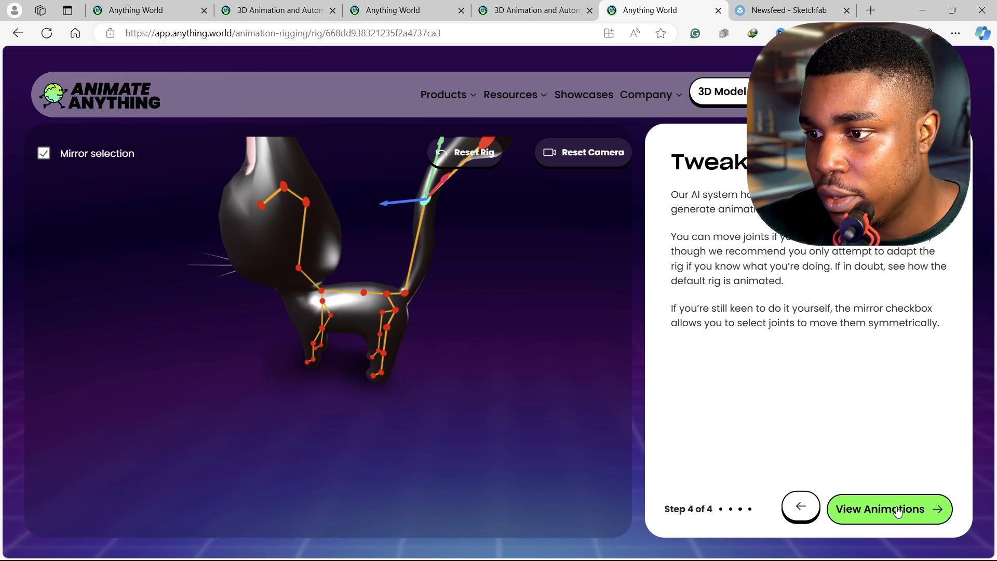
Accept the cat's rig unchanged and request its animations
click(879, 509)
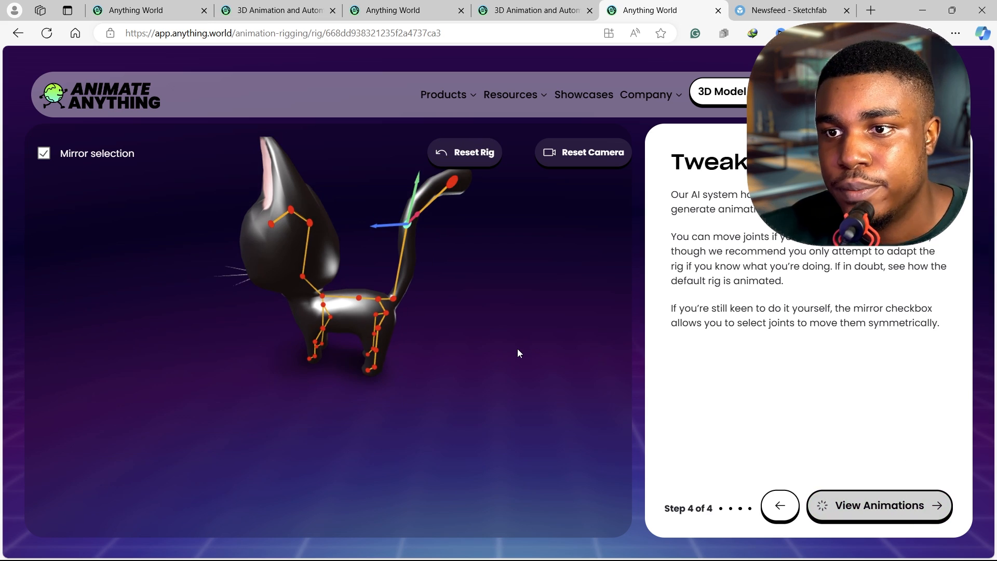
Proceed to the finished animation set with the walk cycle playing
click(879, 505)
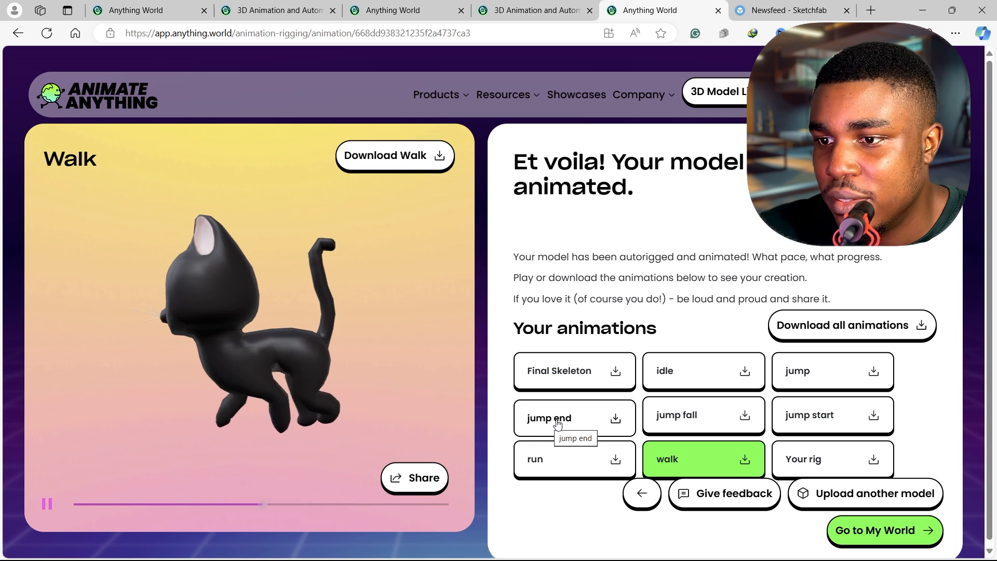
Preview the run, jump start, jump fall, jump end, final skeleton and idle clips, ending on run
click(572, 458)
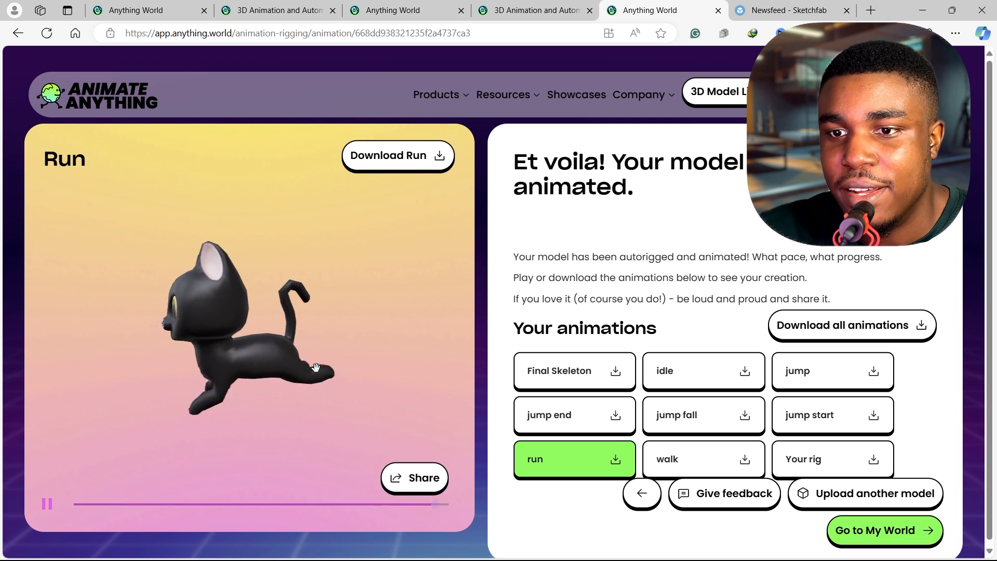
mouse_move(541, 374)
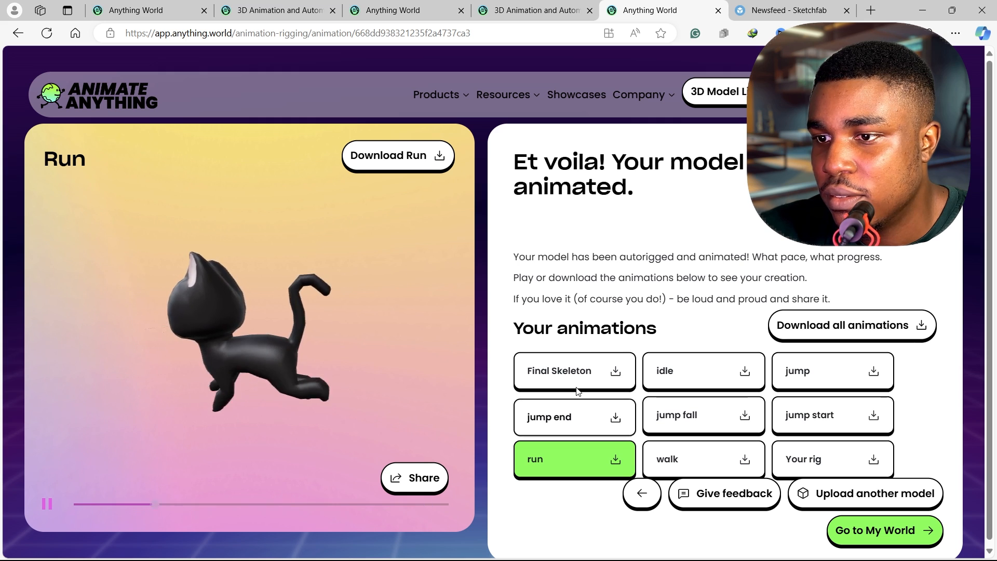
click(573, 416)
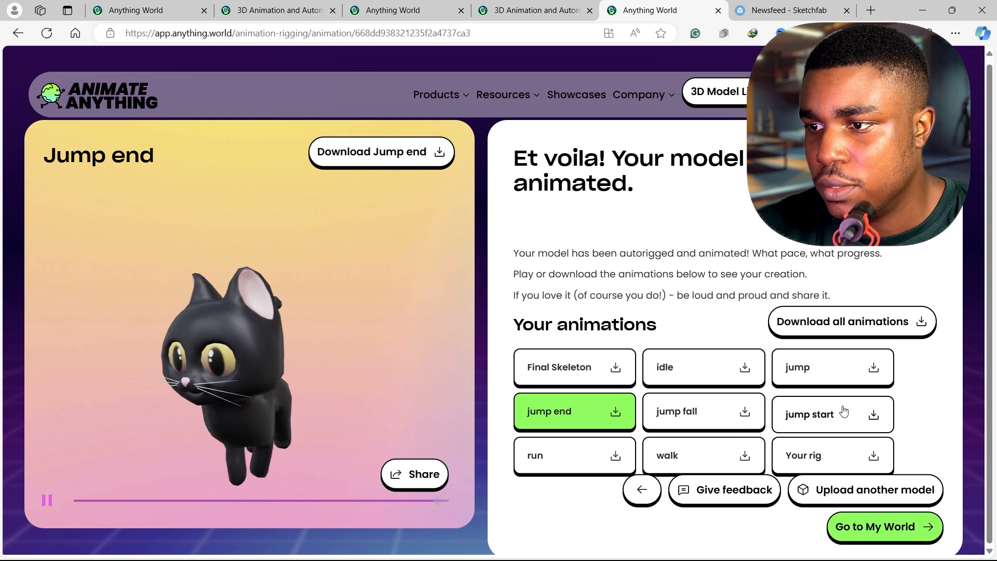
click(830, 411)
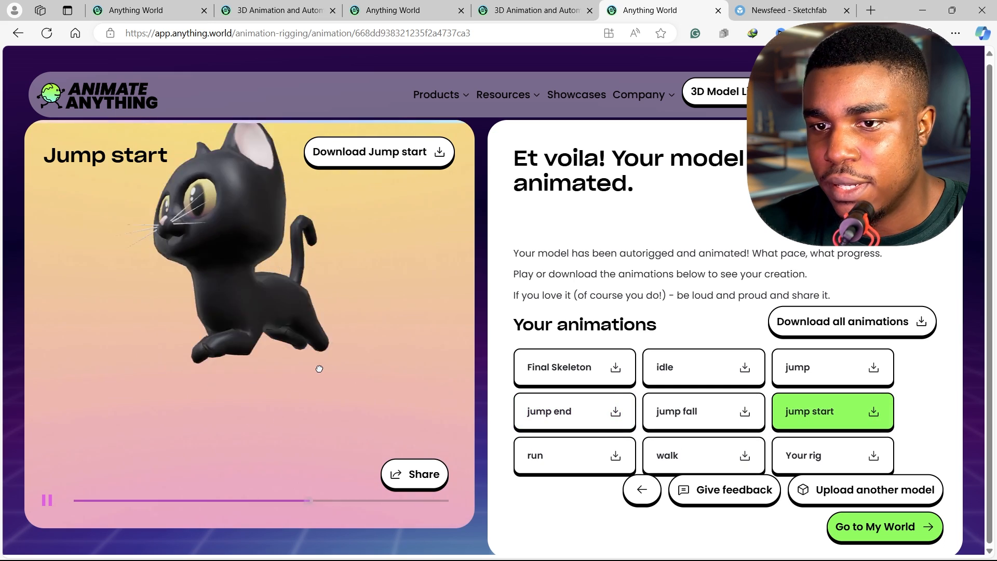
click(703, 411)
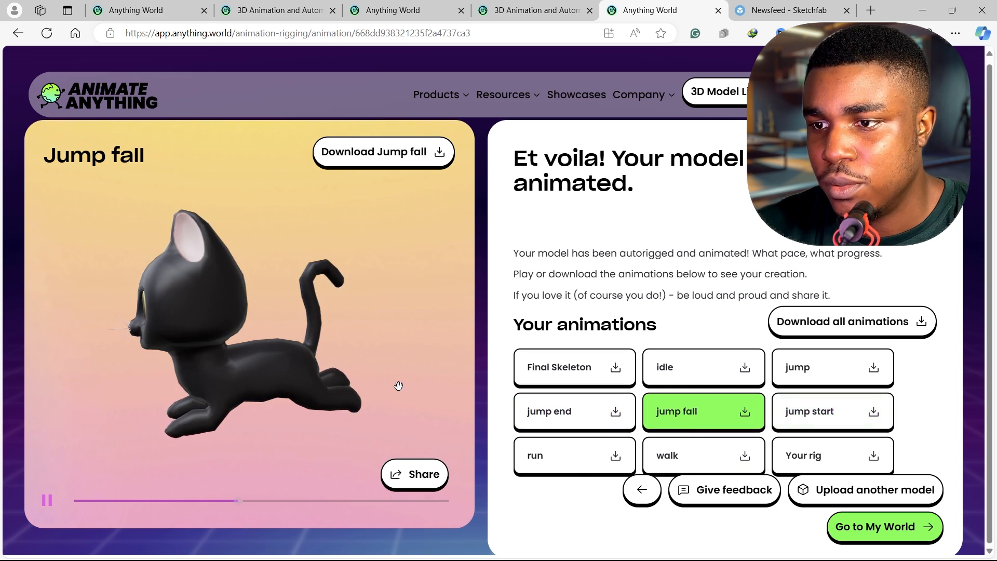
click(549, 411)
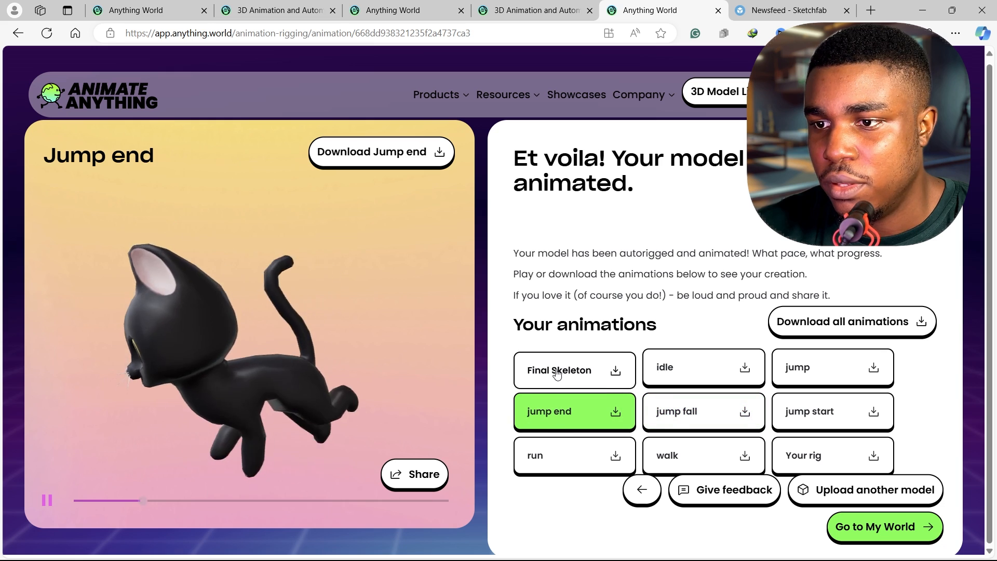
click(558, 369)
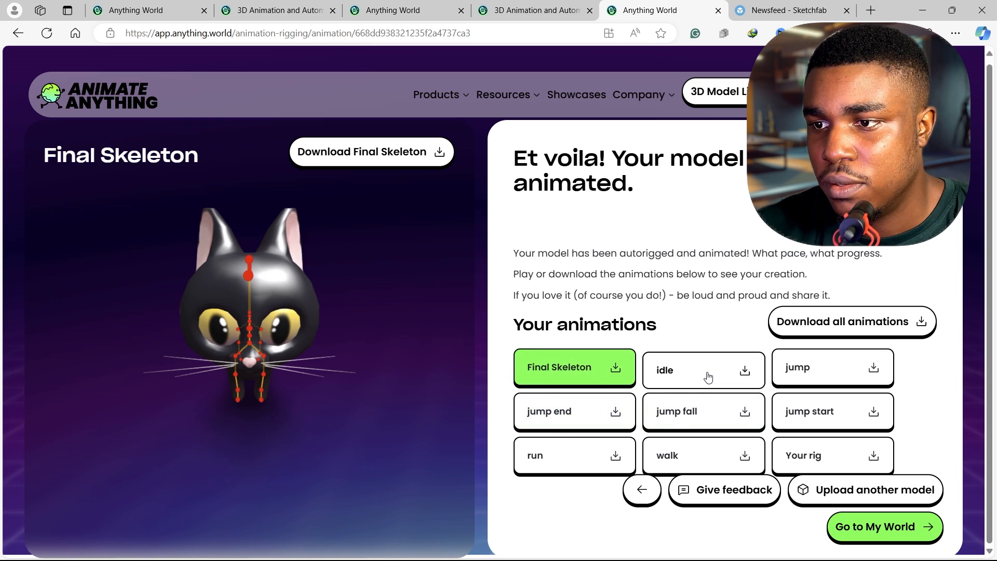
click(702, 367)
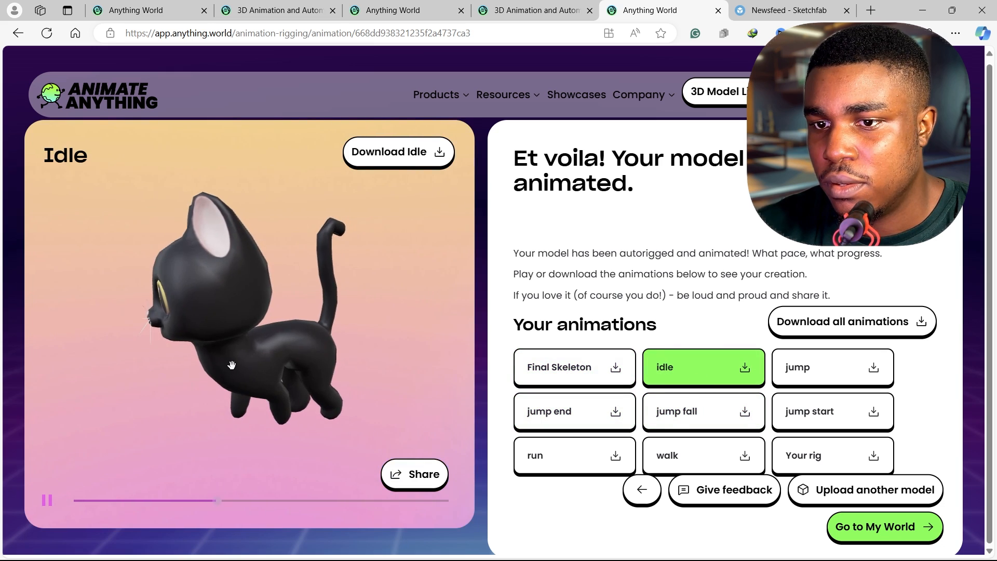
click(572, 455)
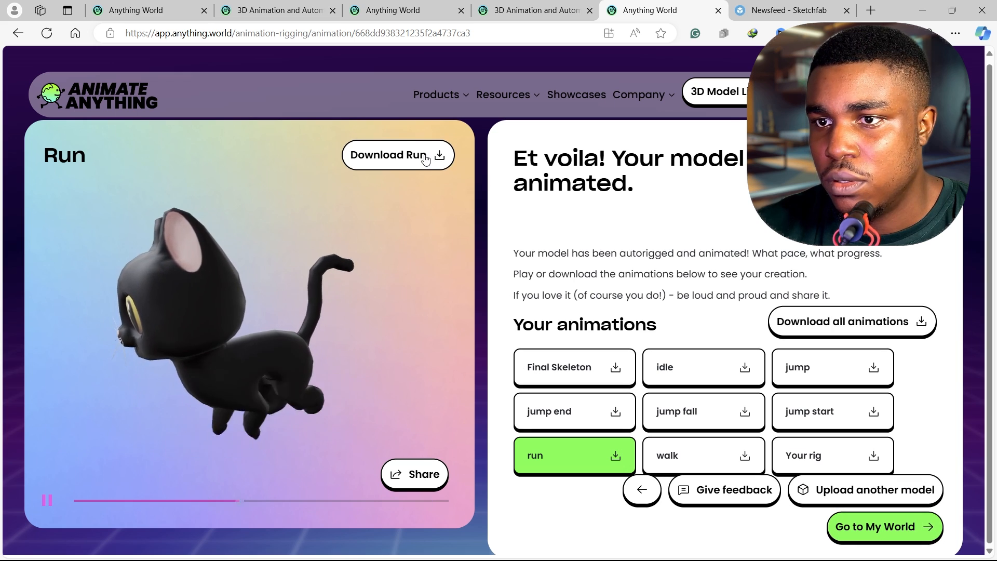
Download the cat's run animation from Anything World as FBX files
click(387, 155)
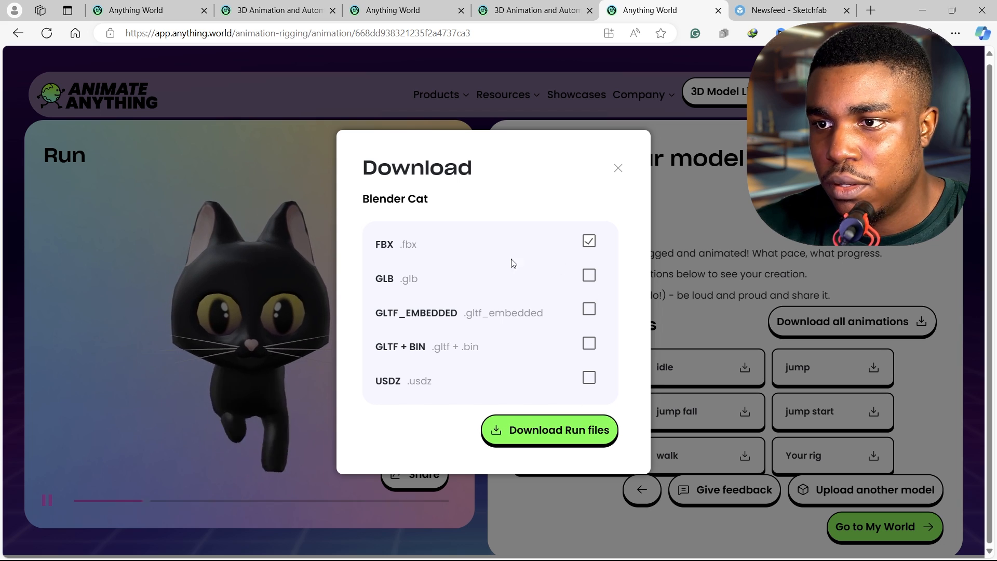
click(549, 429)
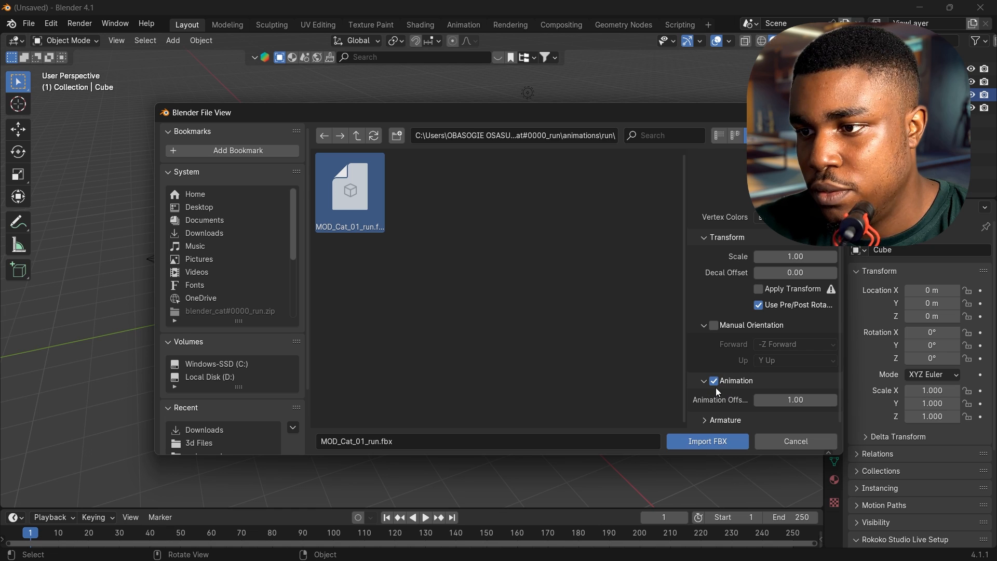
Import MOD_Cat_01_run.fbx into the scene and play the run animation from frame 0
click(707, 440)
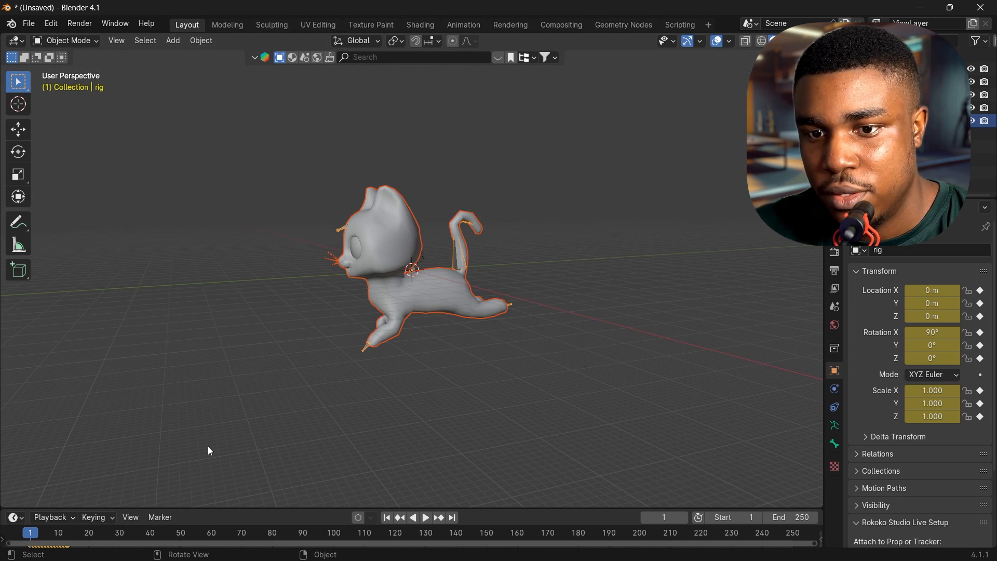
click(27, 532)
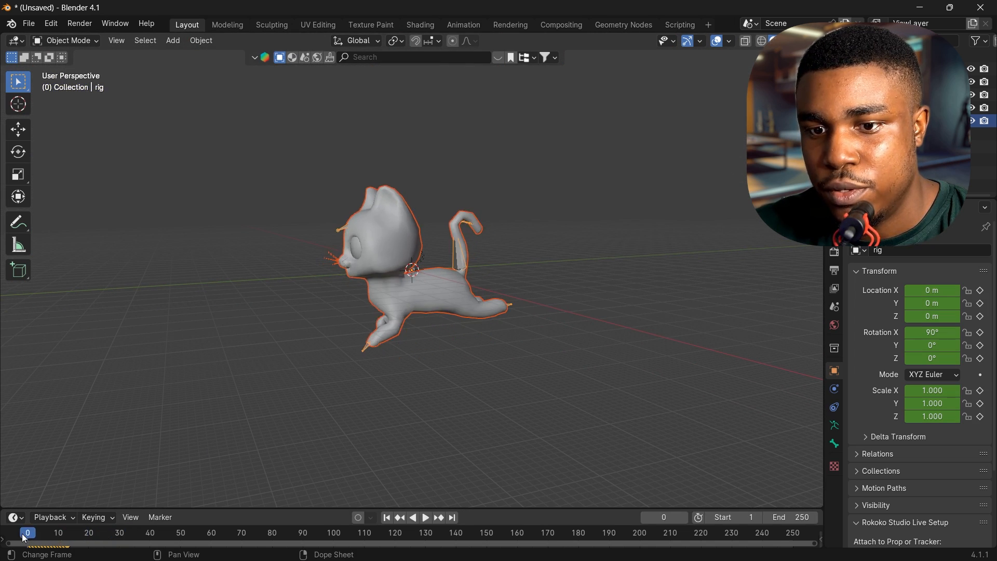
key(s)
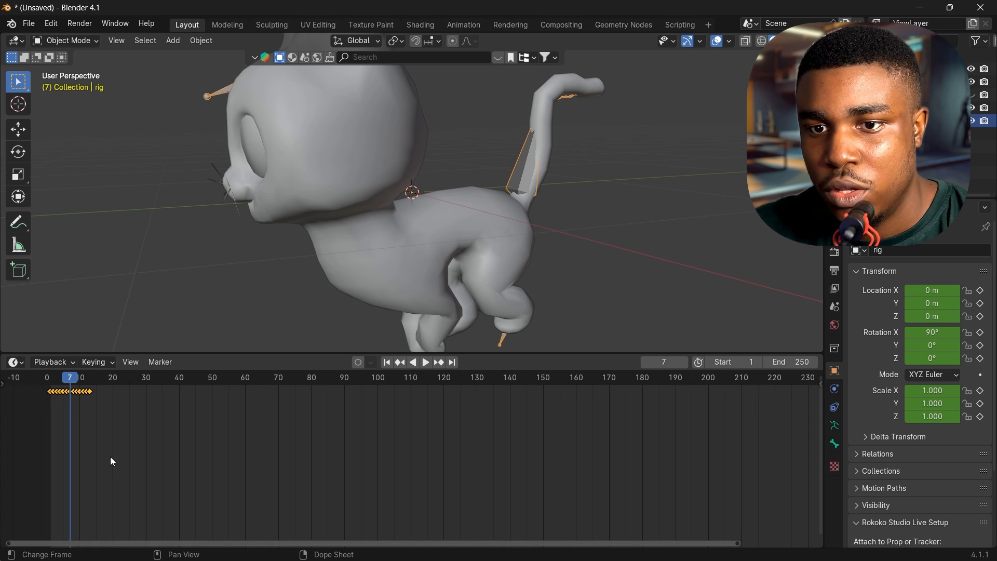
In the Nonlinear Animation editor set the run strip's Repeat to 20.2, then return to the timeline
click(13, 361)
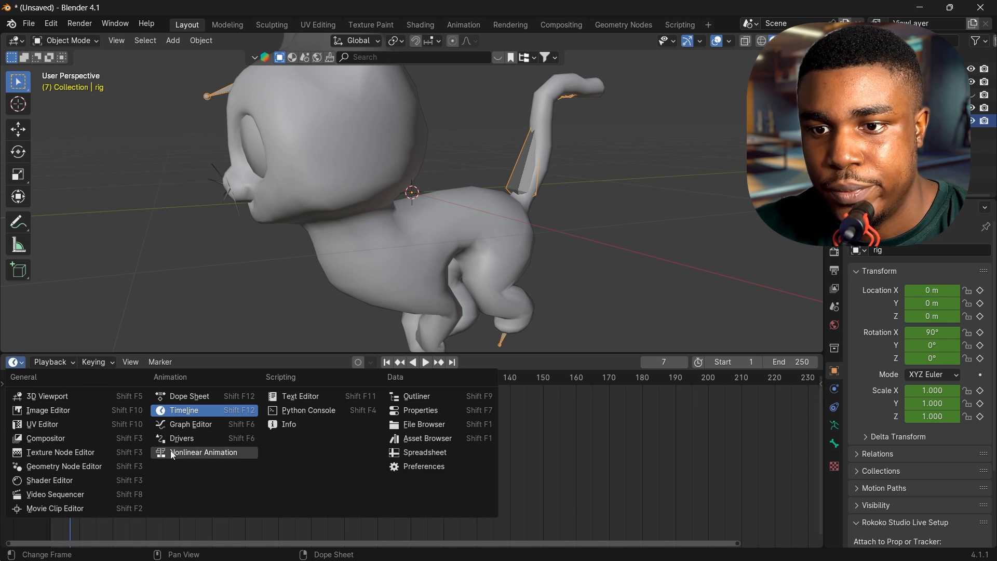
click(203, 452)
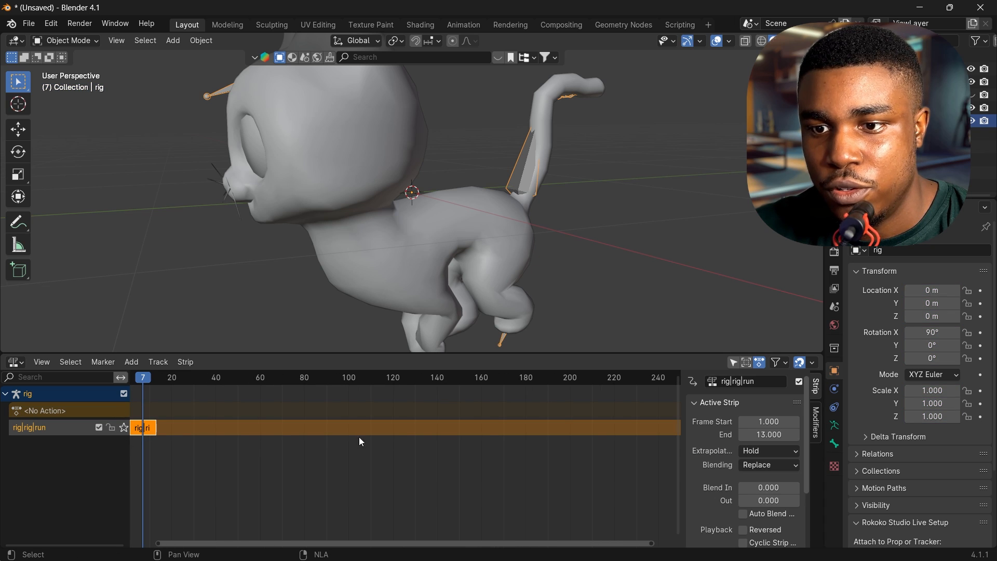
mouse_move(768, 465)
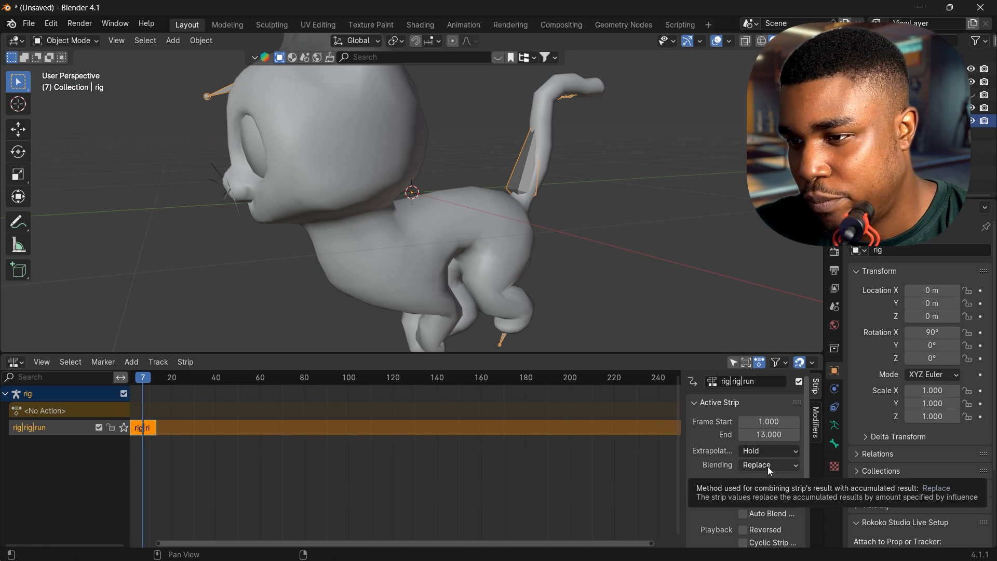
scroll(down, 3)
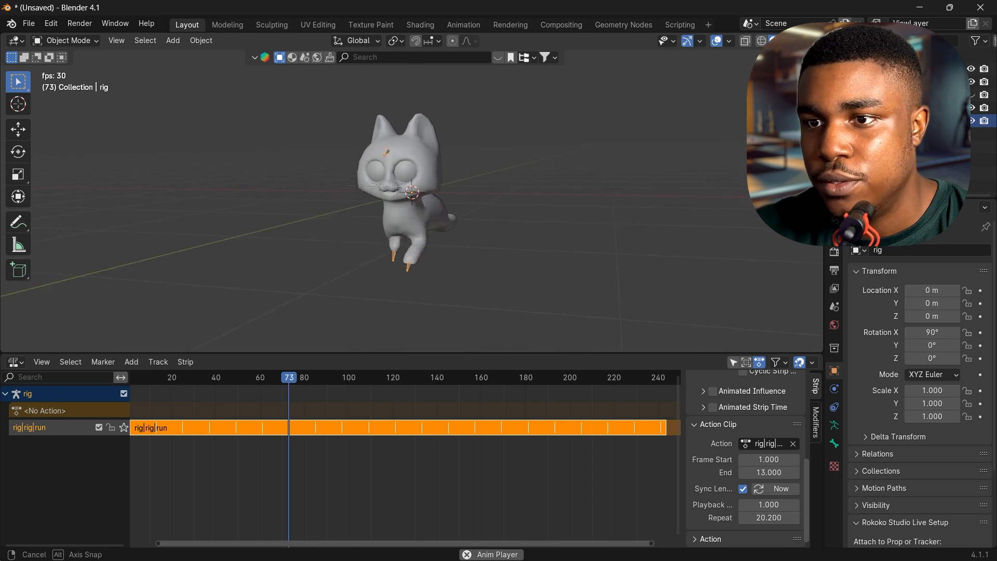
click(421, 376)
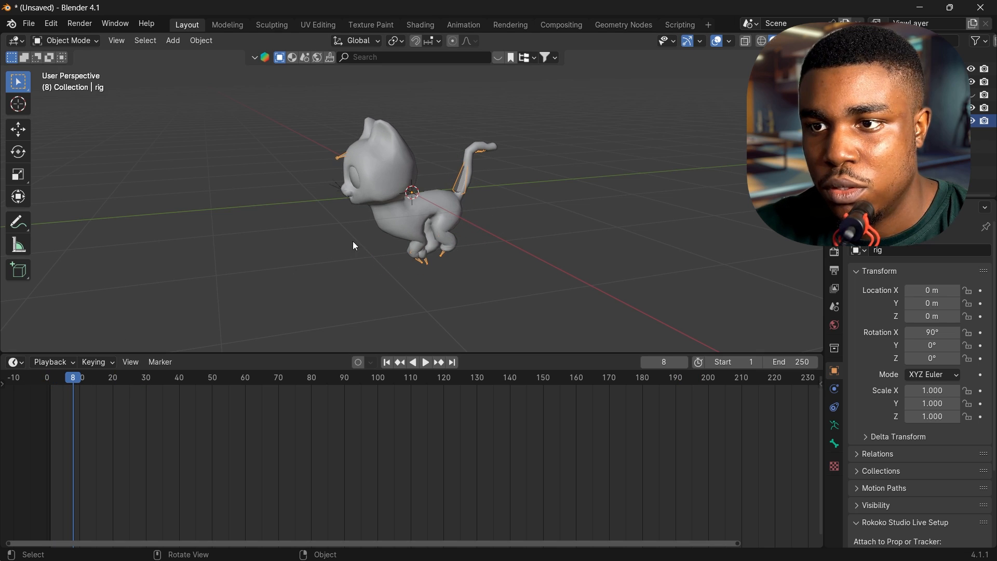
Key the cat's location at frame 1
click(386, 361)
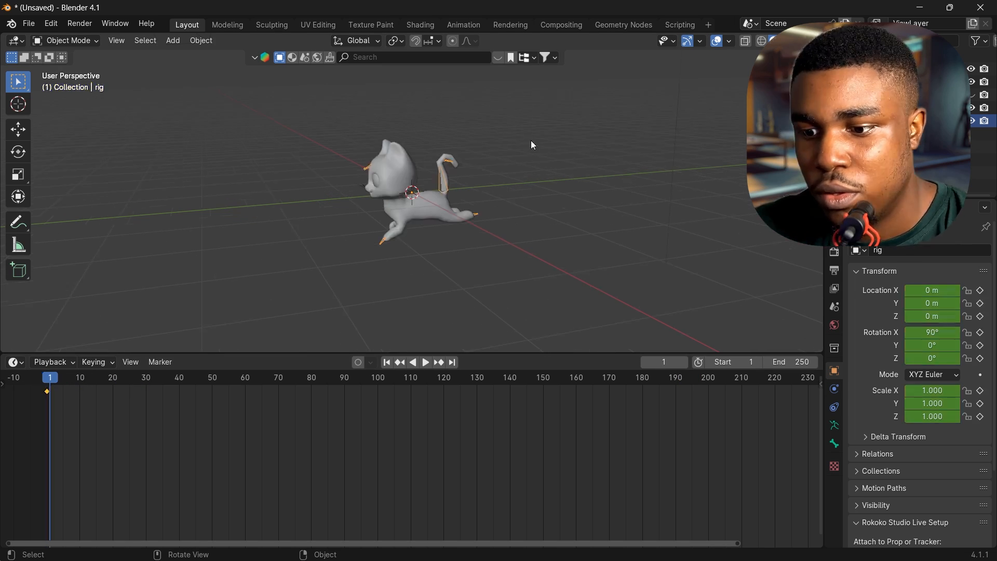
key(i)
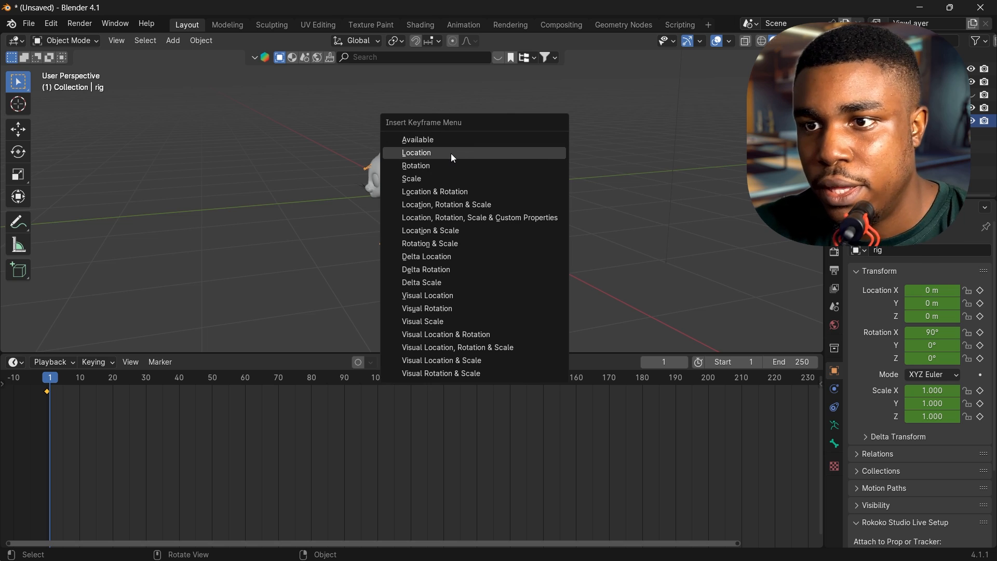
click(416, 153)
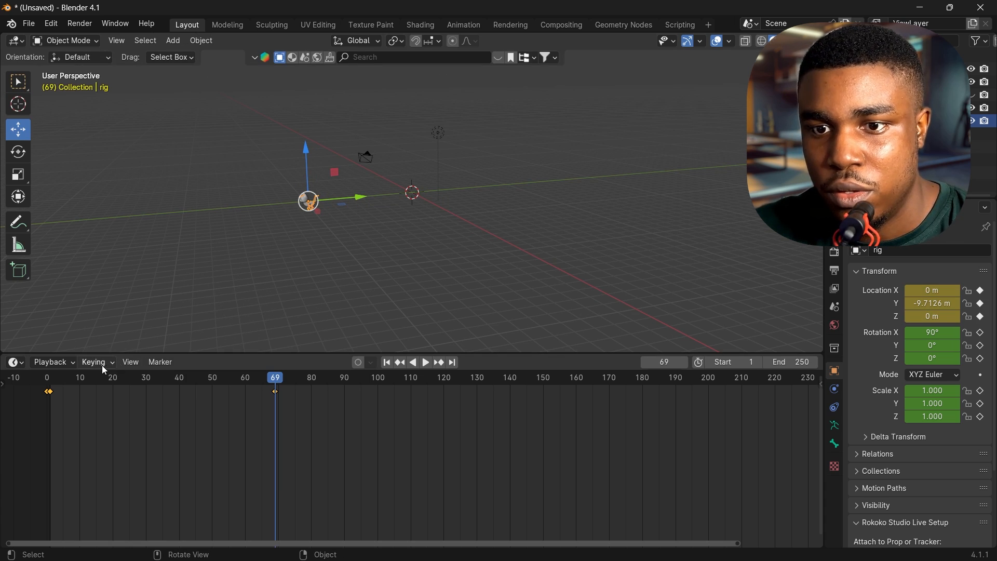
Key the moved rig at frame 69 and set the movement keyframes' handle type
click(424, 361)
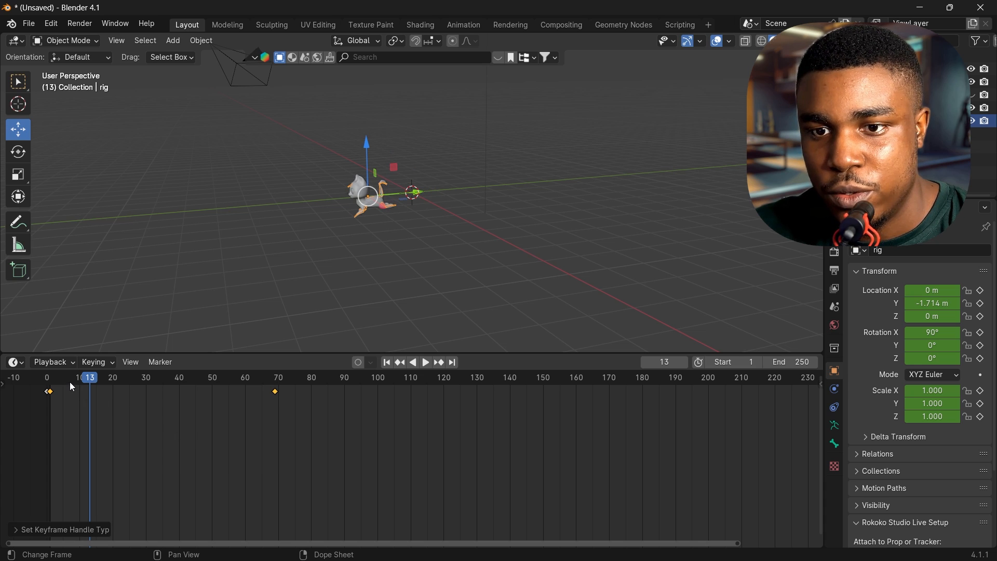
click(76, 377)
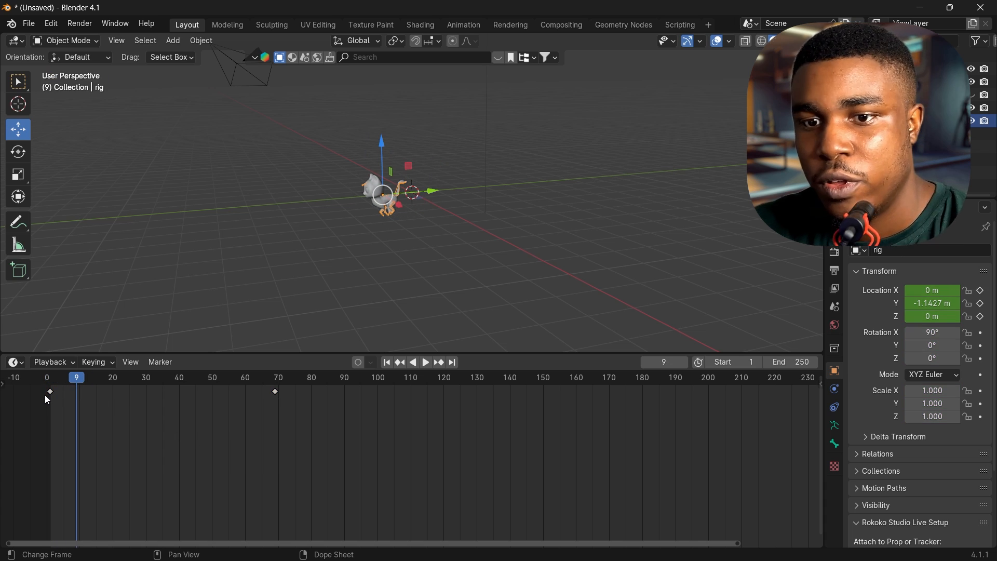
click(425, 363)
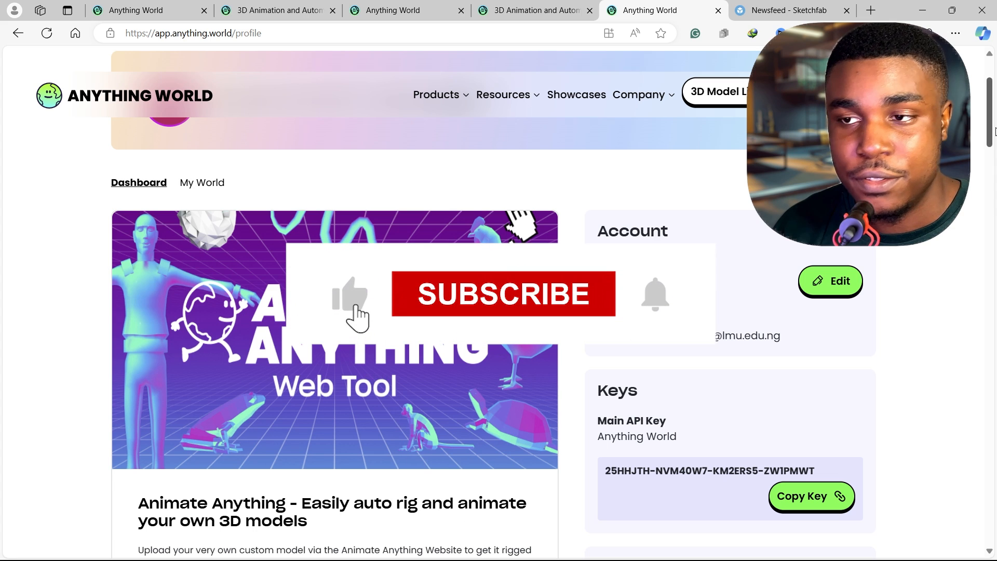
click(503, 294)
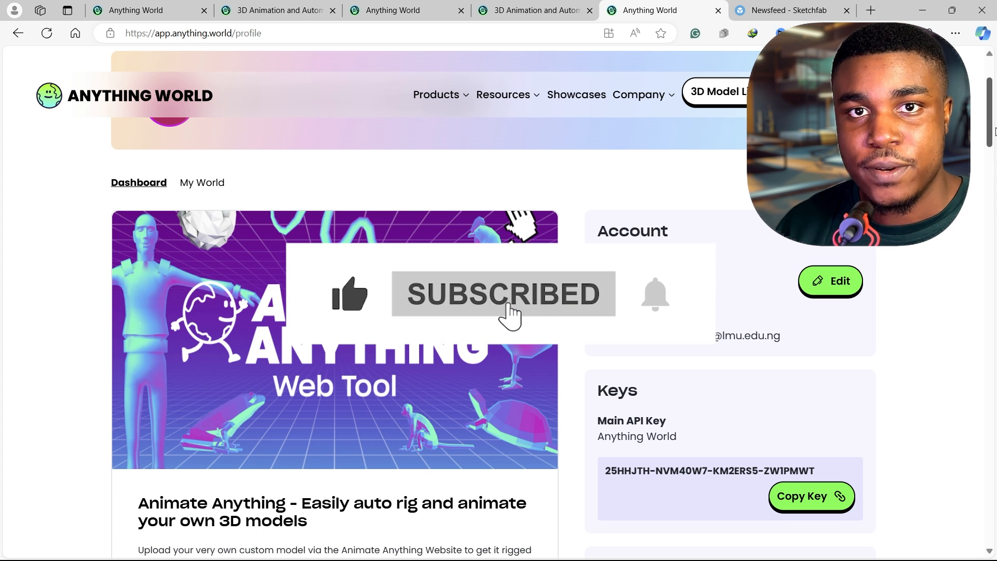